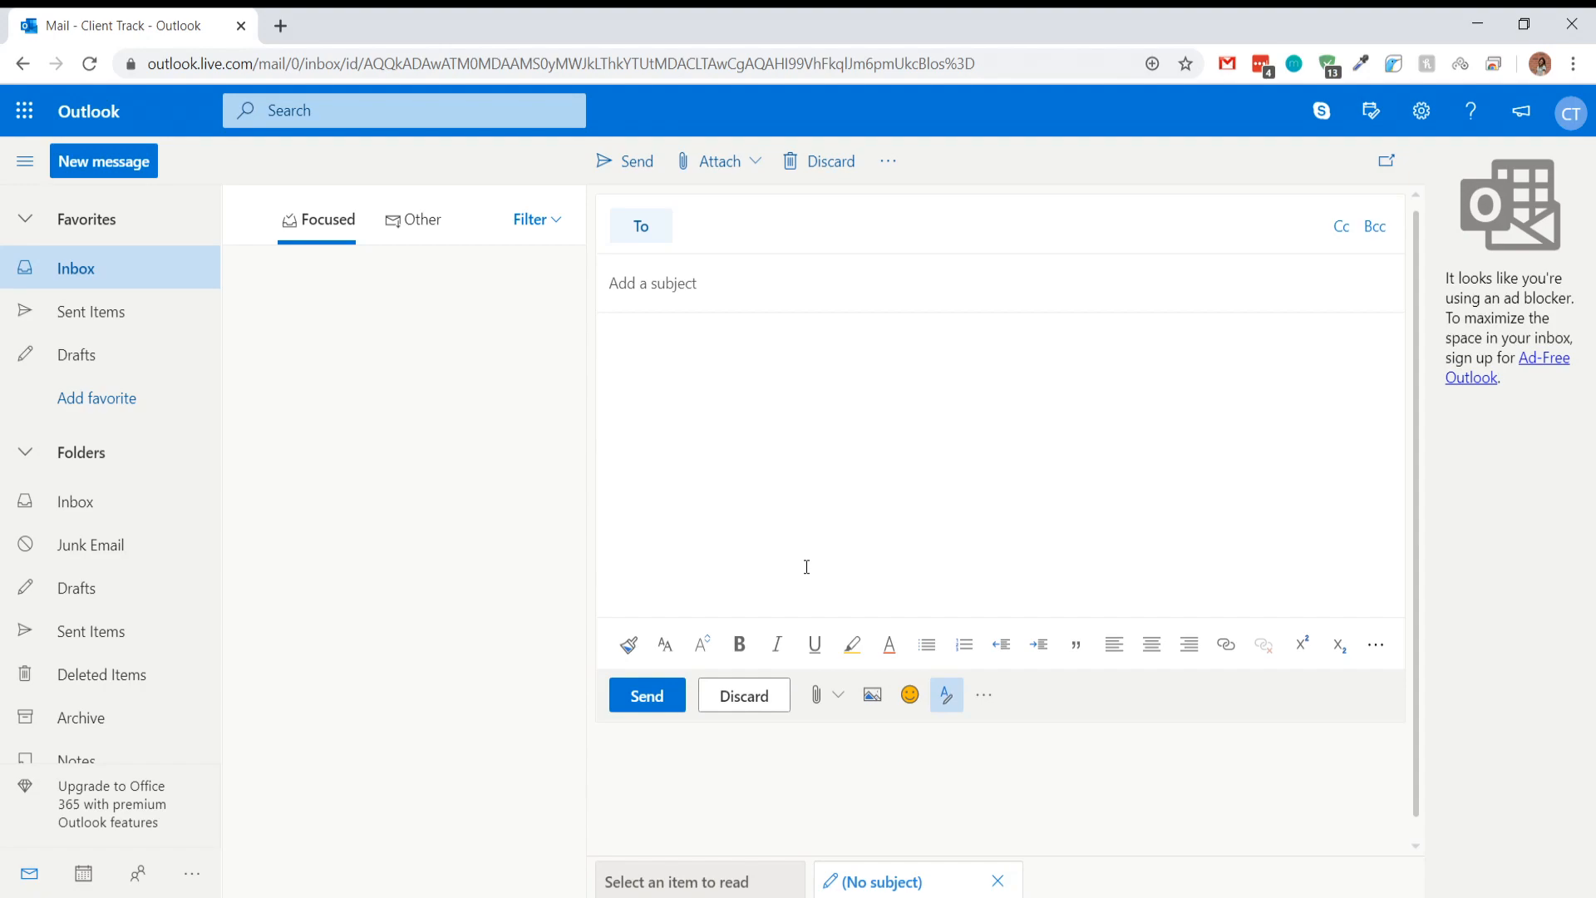
pyautogui.click(692, 227)
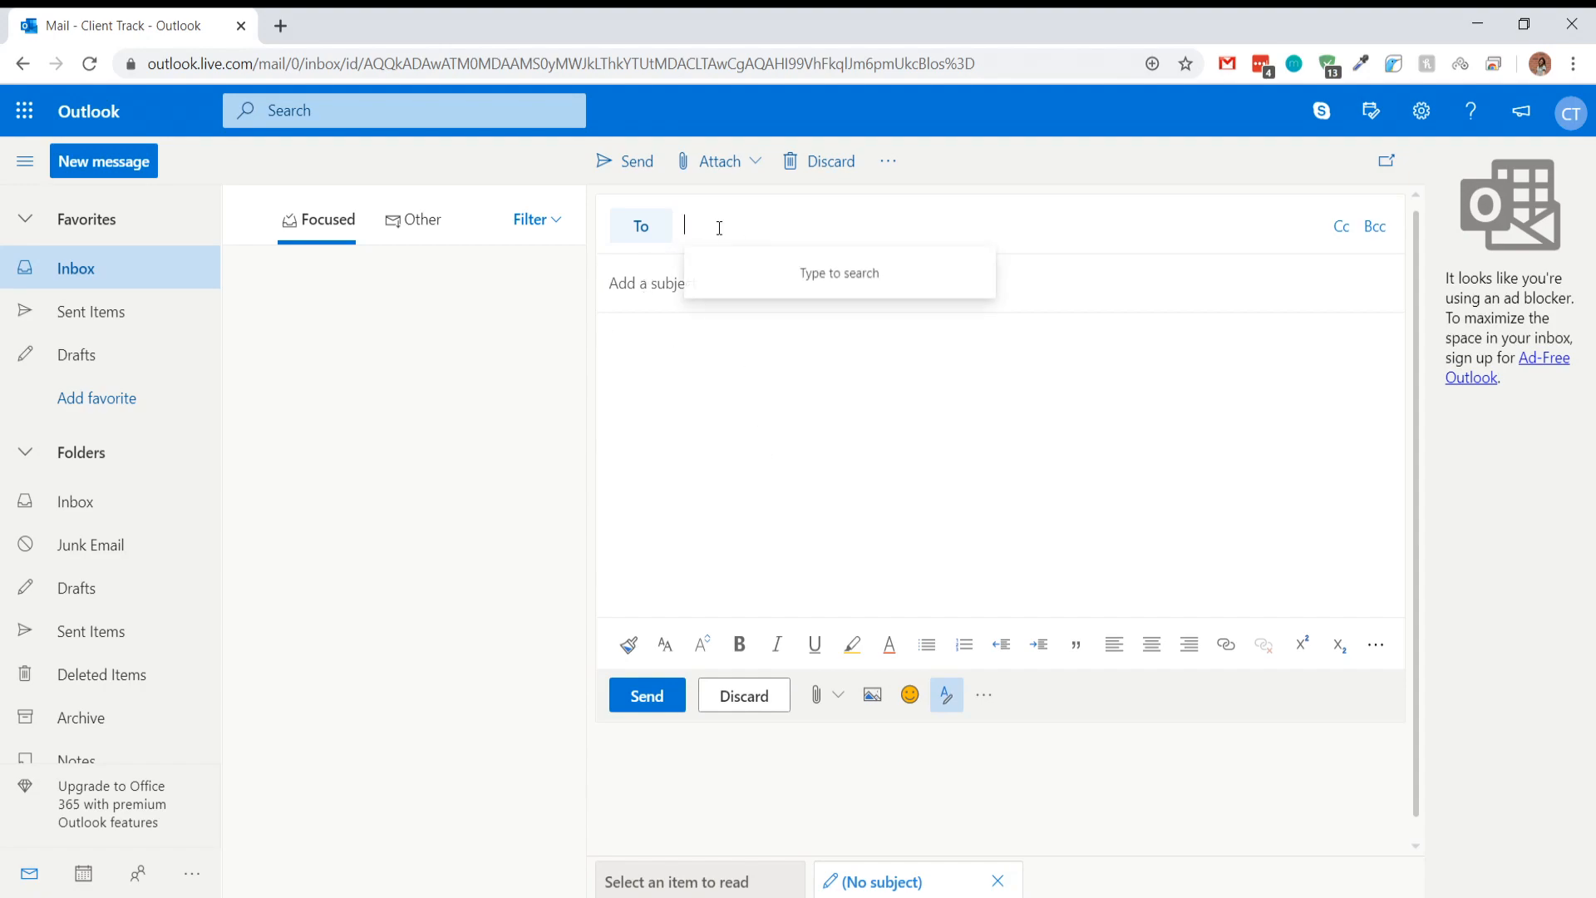
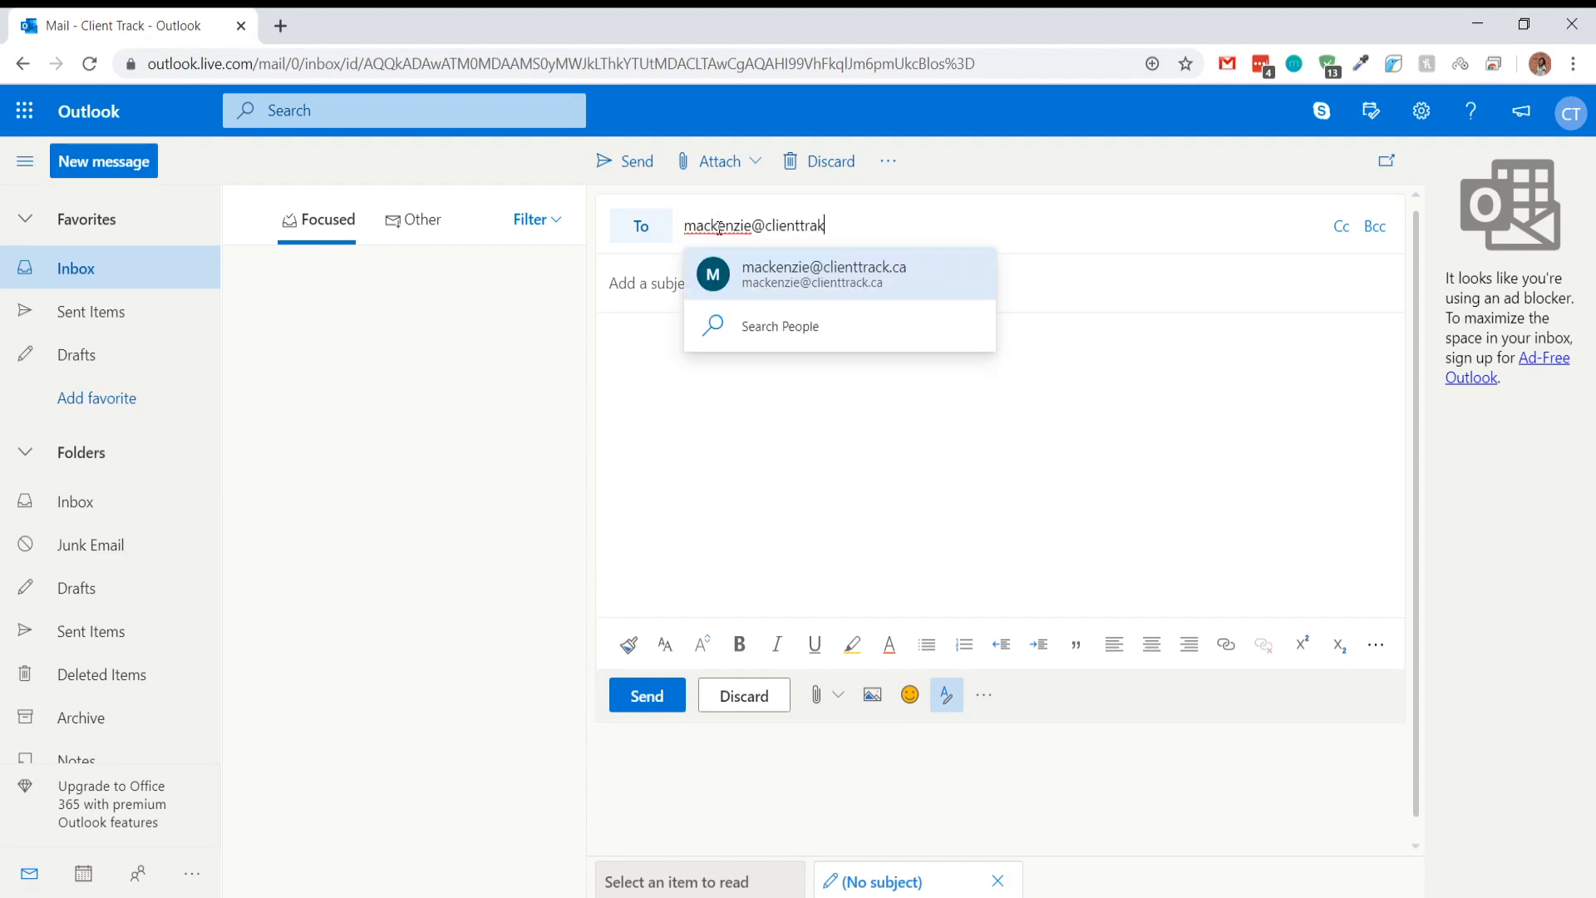
pyautogui.click(825, 273)
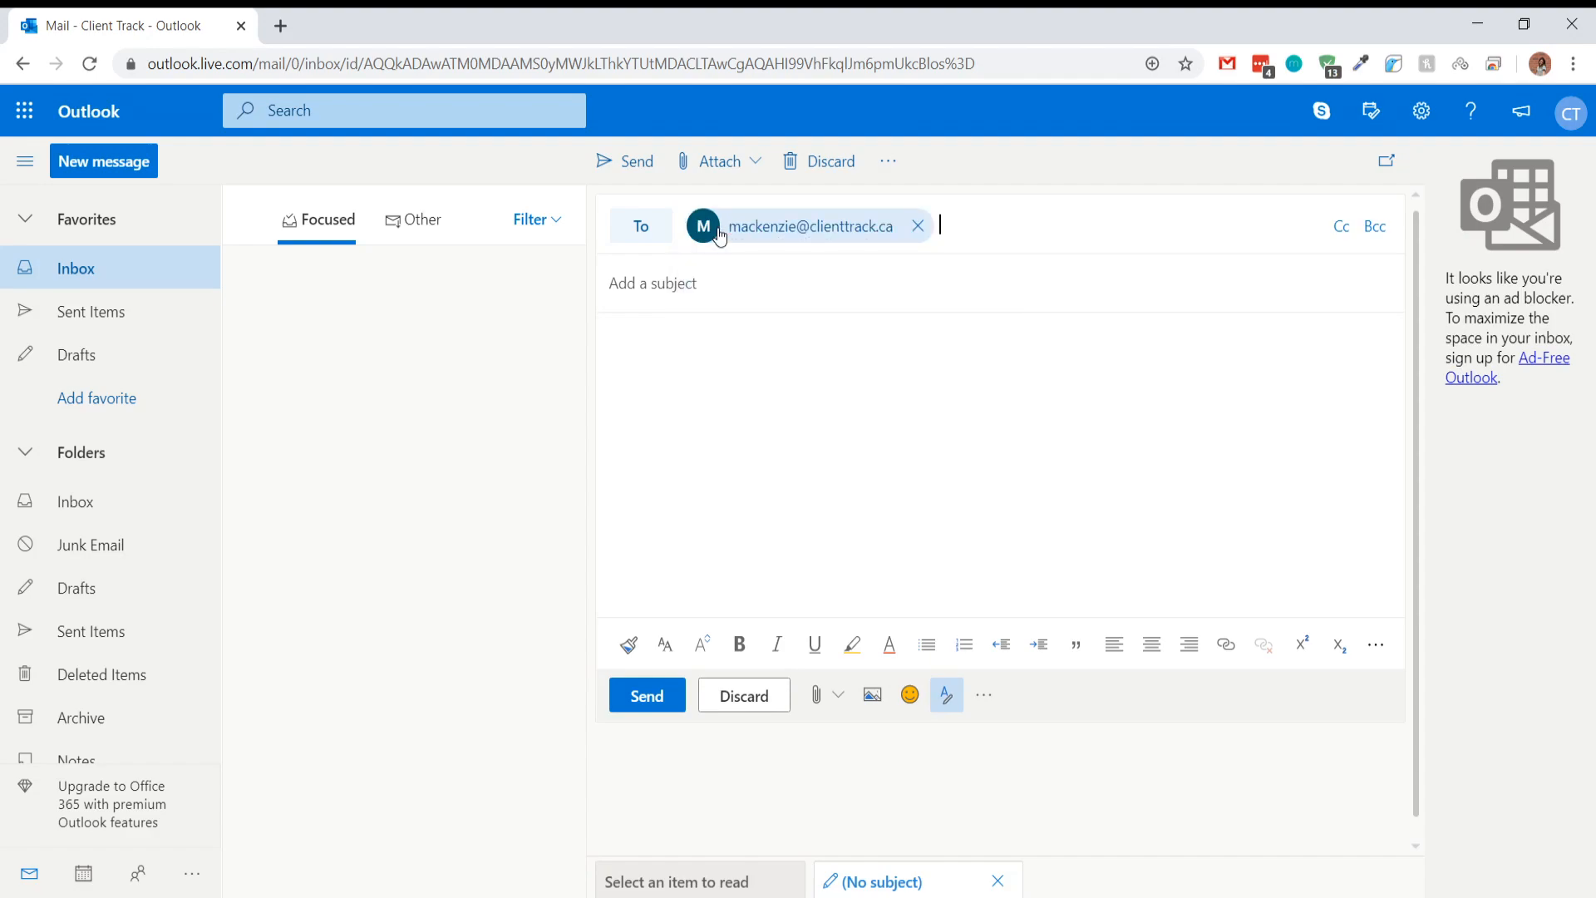
# - Enter the subject 'test' and the body 'test body'
pyautogui.write('test')
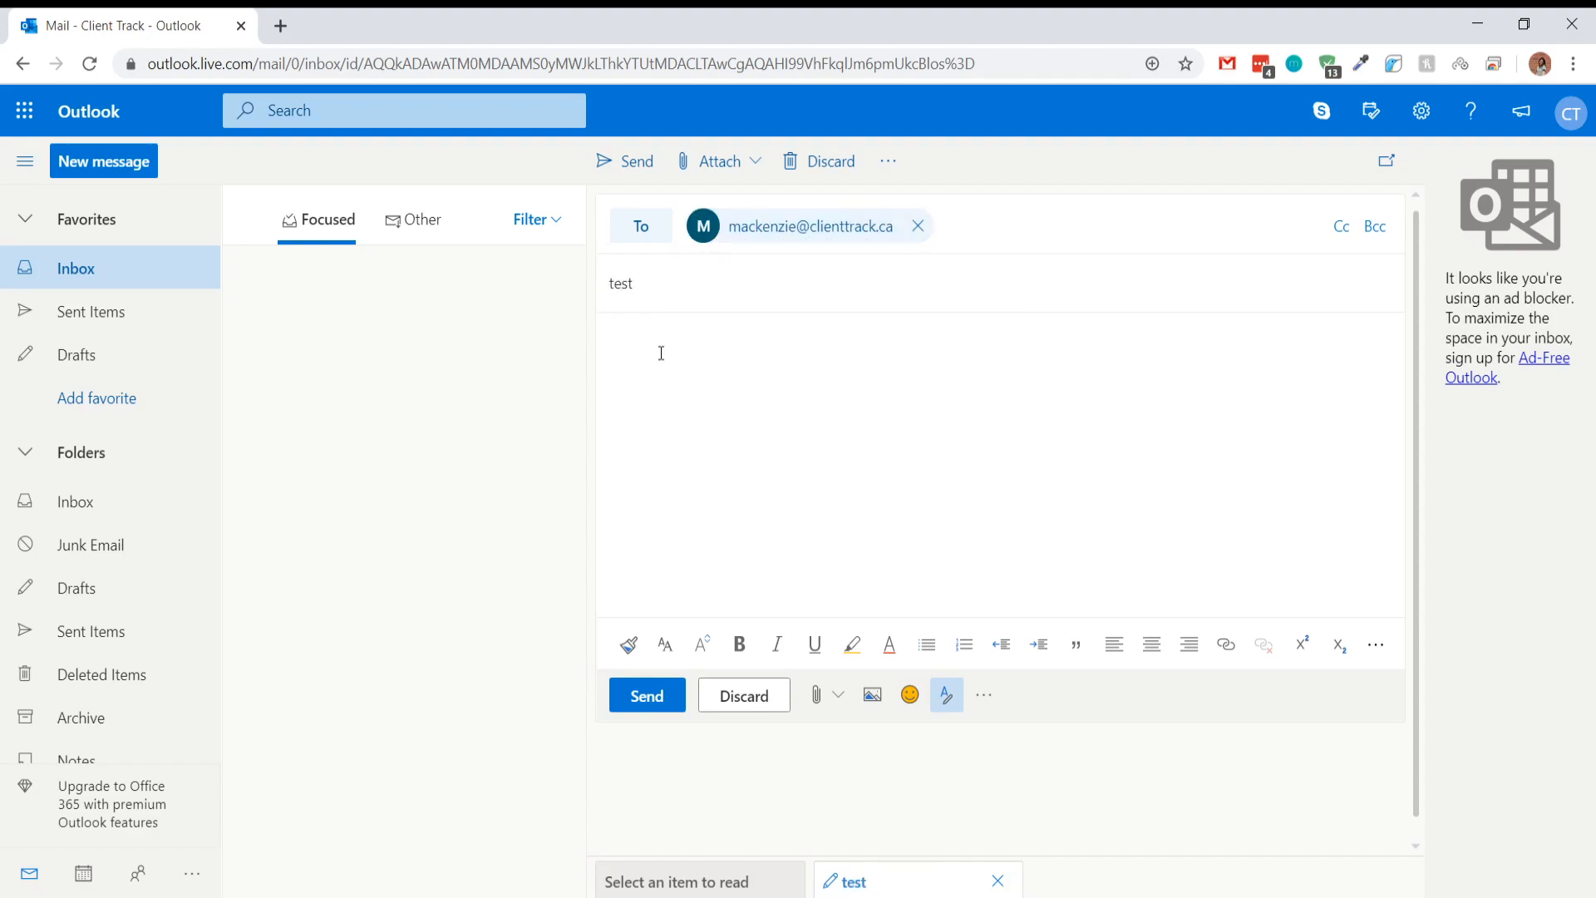
pyautogui.write('test body')
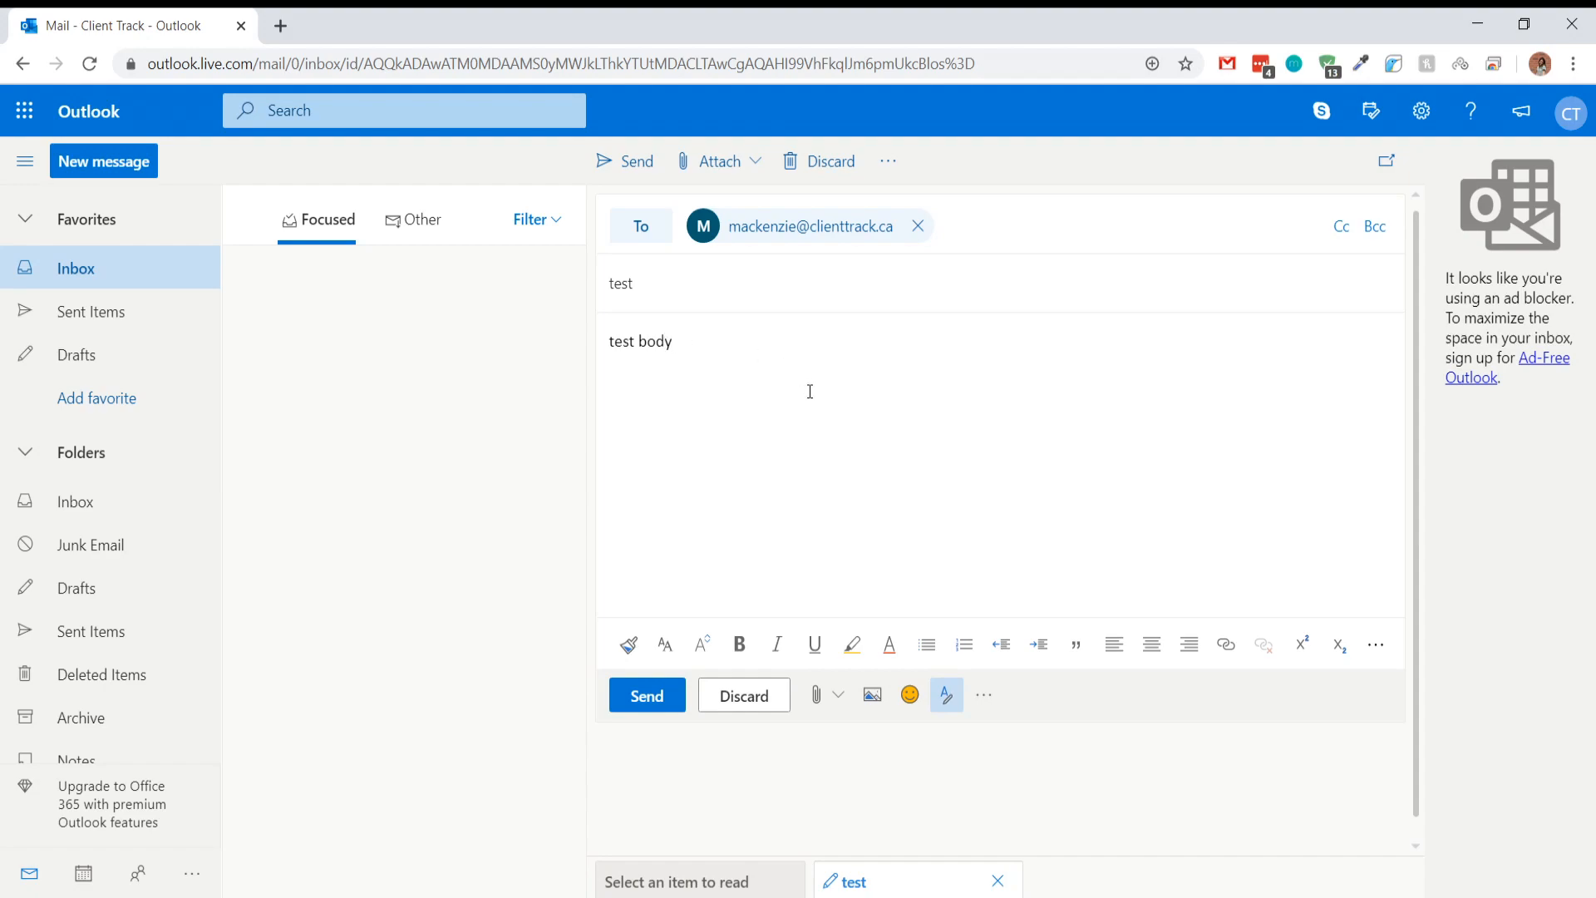
pyautogui.click(667, 341)
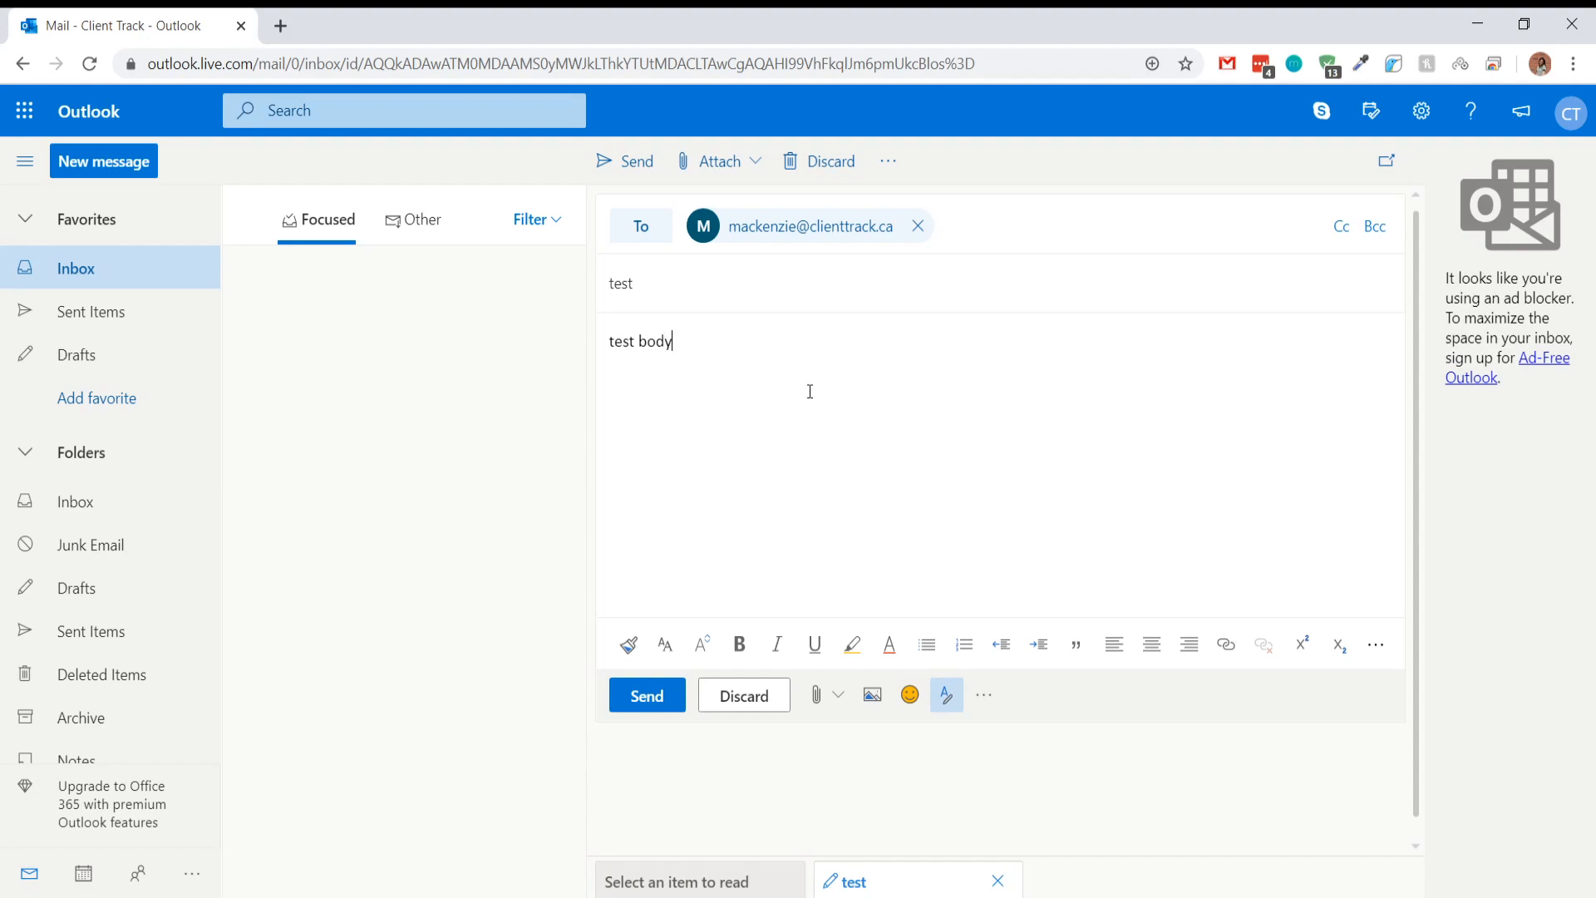
pyautogui.moveTo(1324, 256)
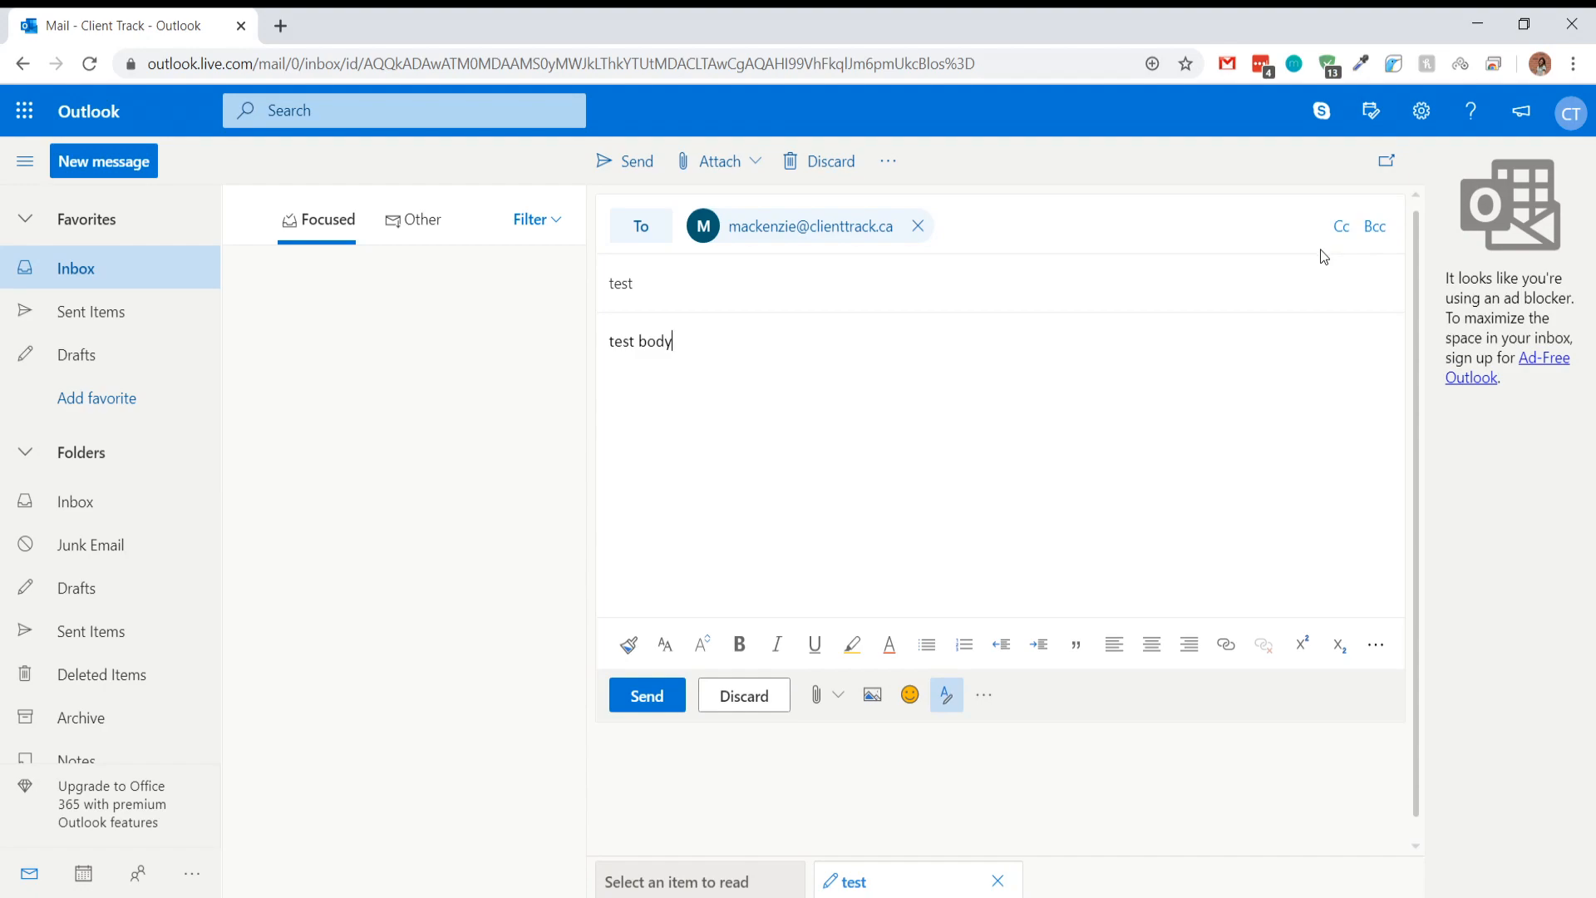
pyautogui.moveTo(712, 327)
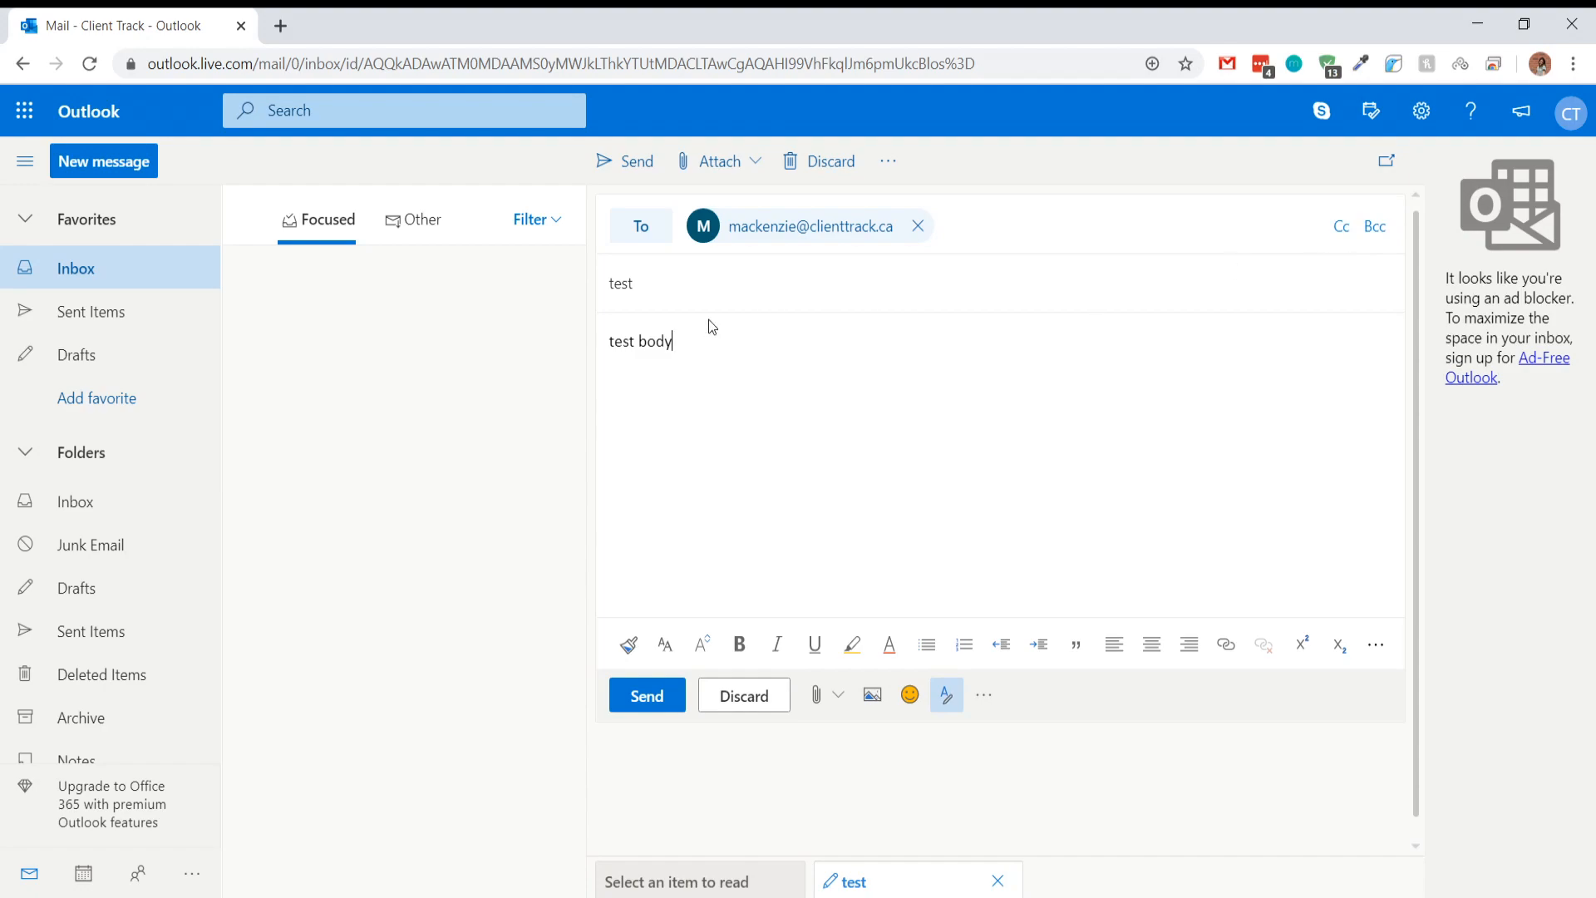
pyautogui.moveTo(985, 695)
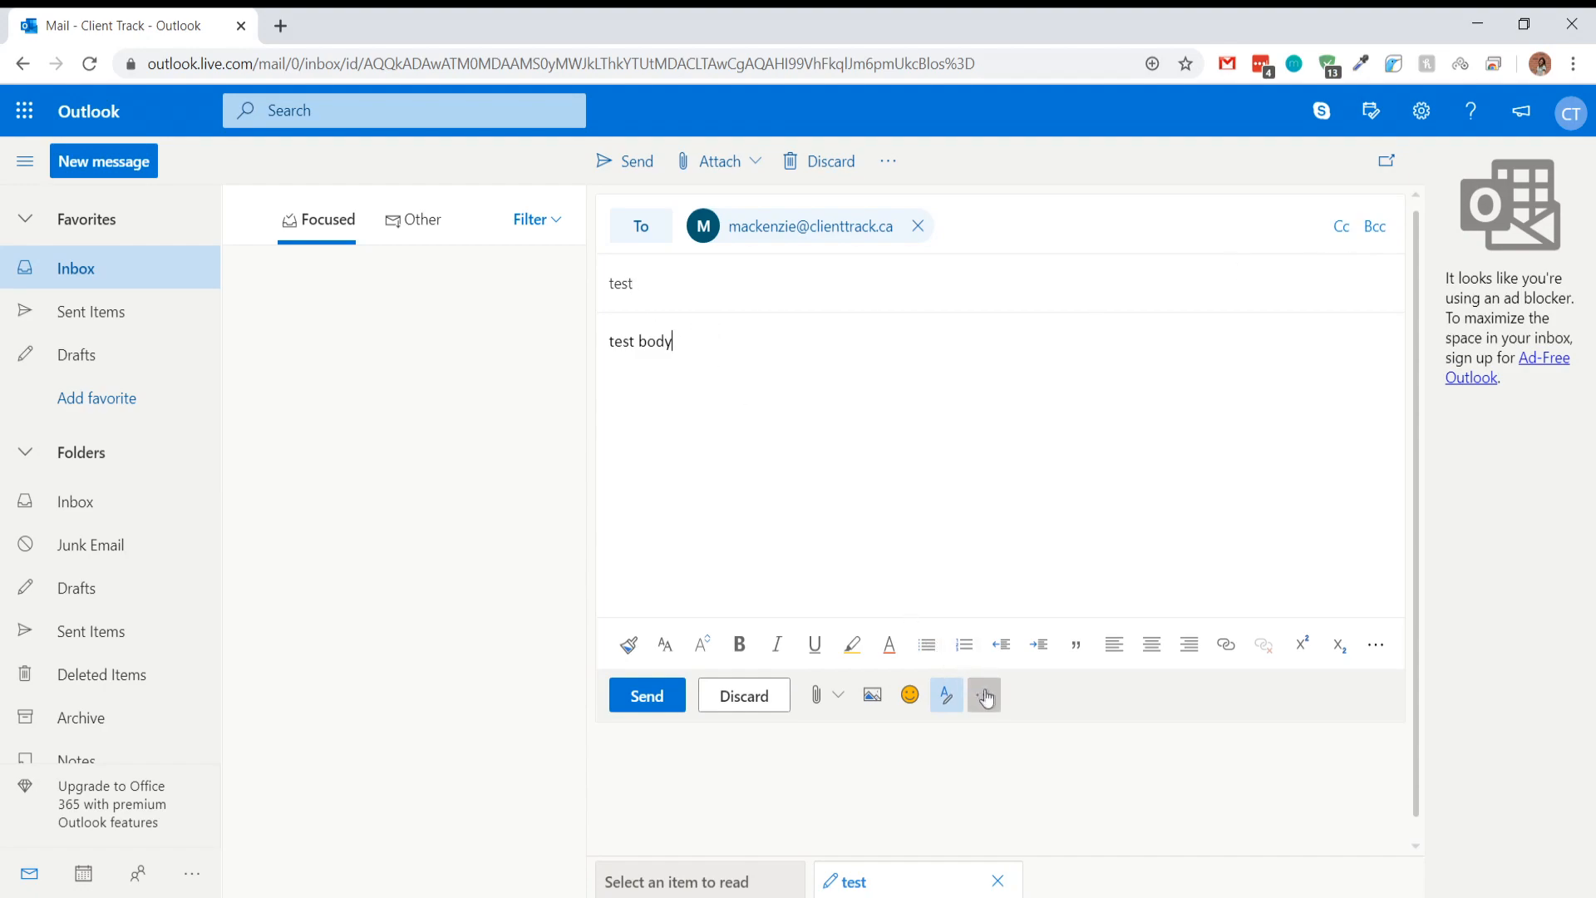
# - Bring up the Client Track Portal encryption panel from the compose options menu
pyautogui.click(983, 695)
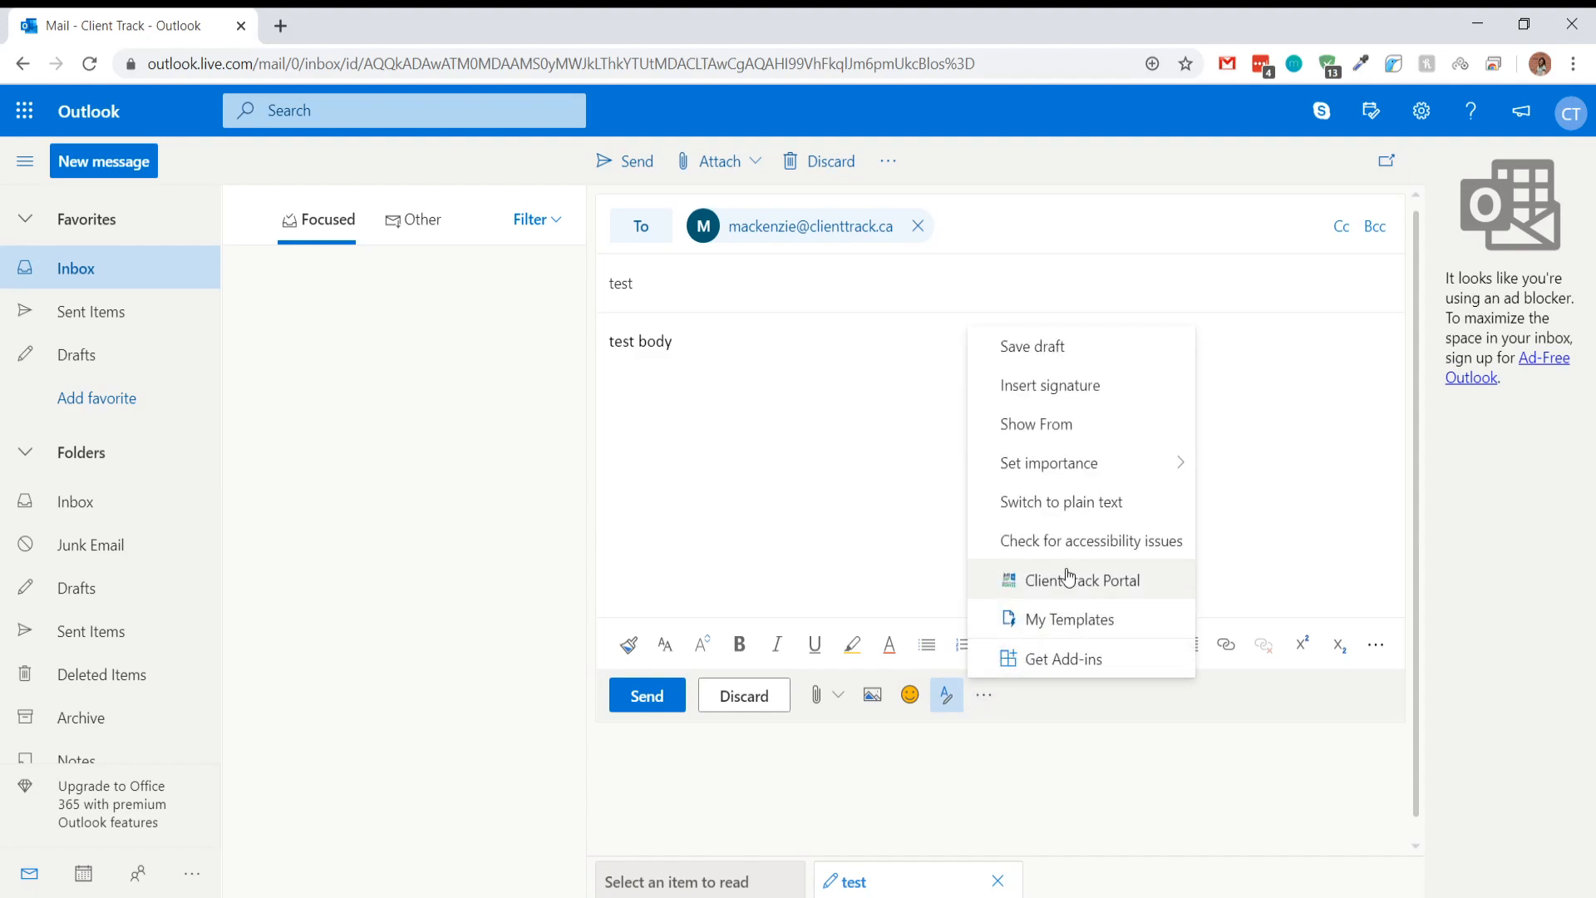
pyautogui.click(1078, 581)
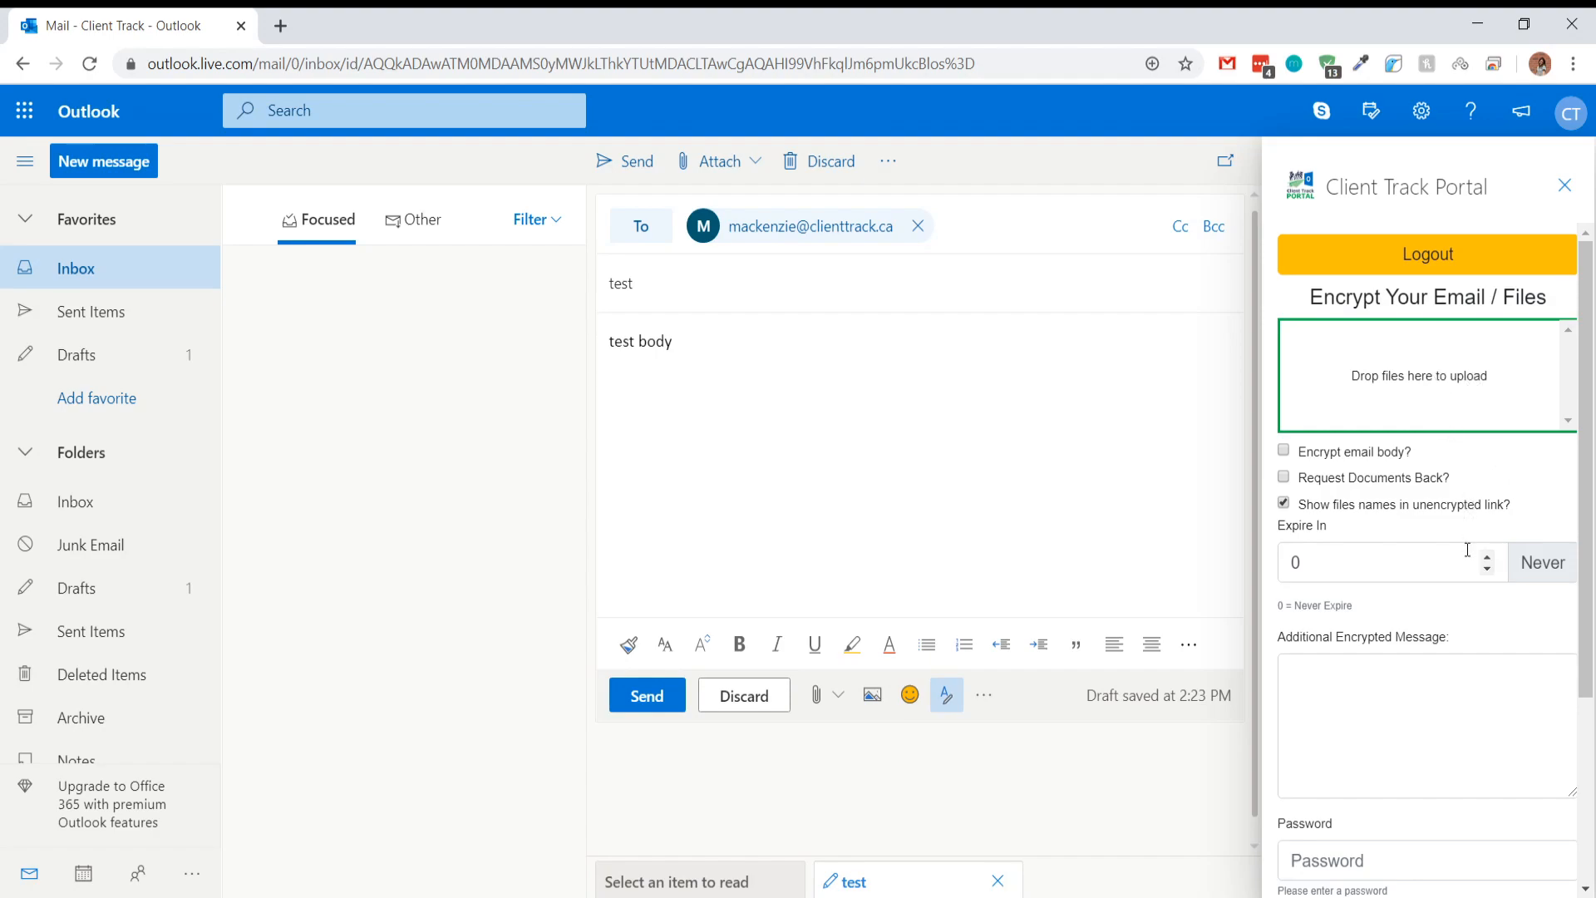
pyautogui.moveTo(1367, 342)
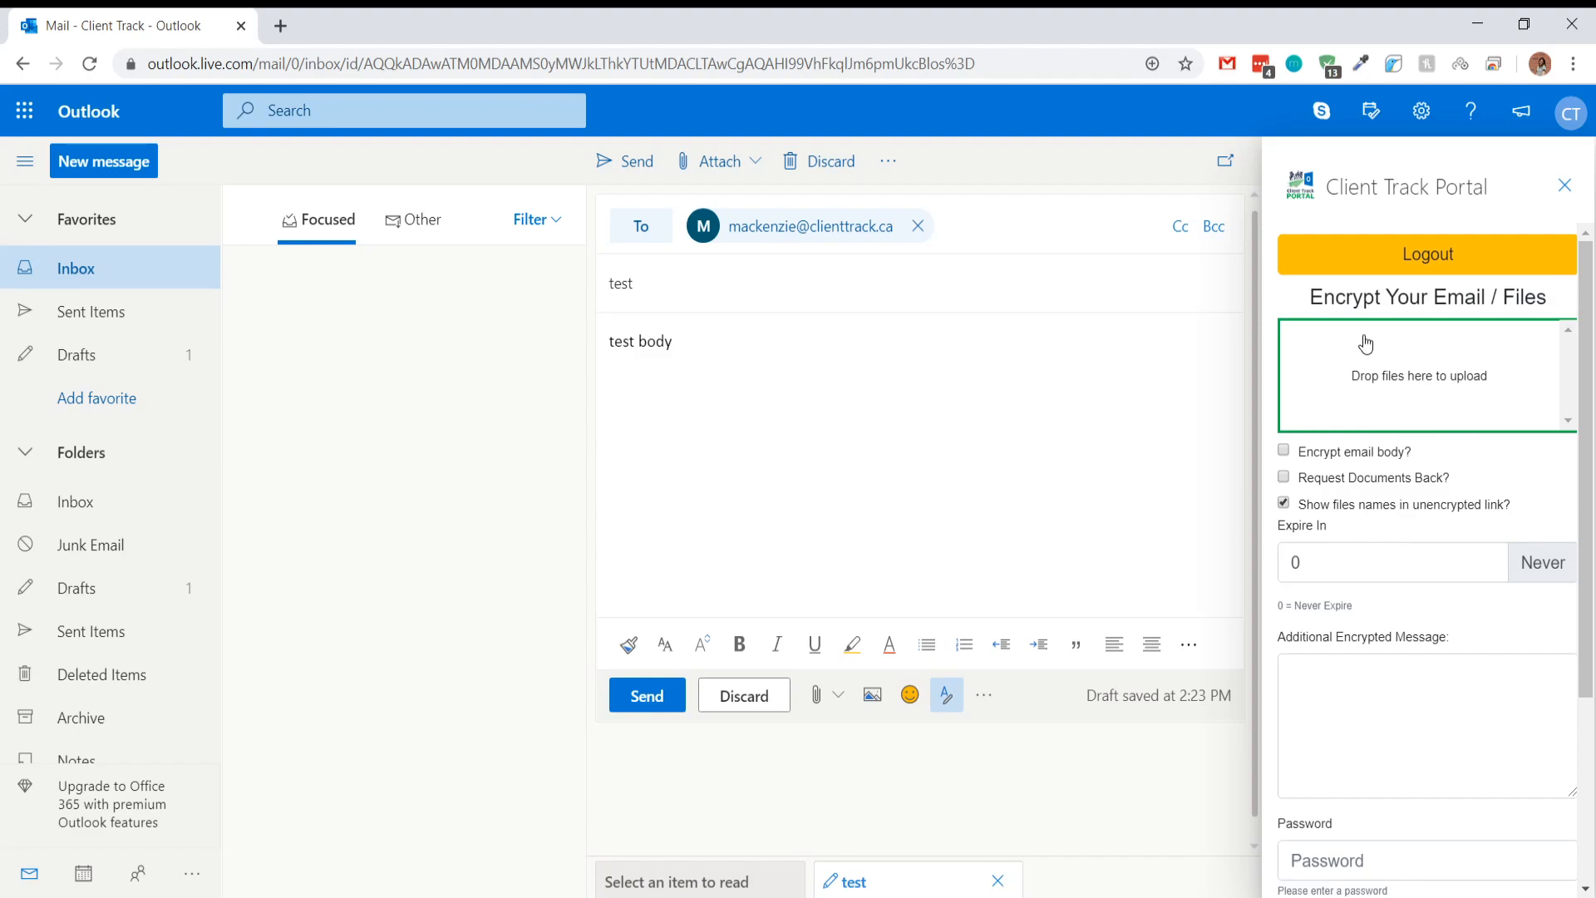
pyautogui.moveTo(1367, 346)
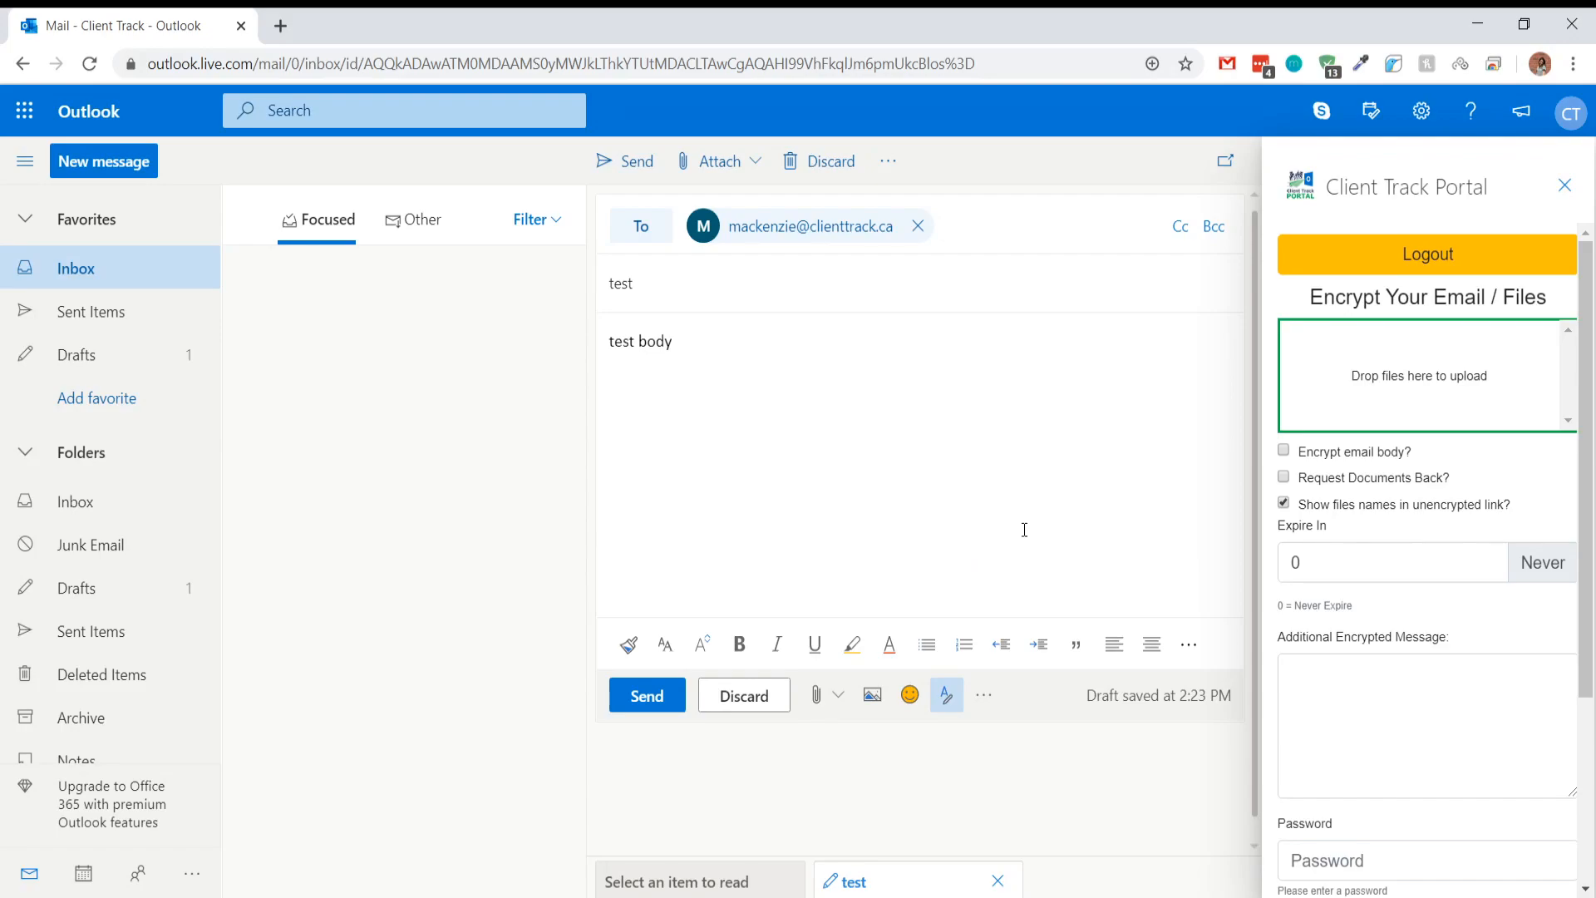
pyautogui.moveTo(1007, 535)
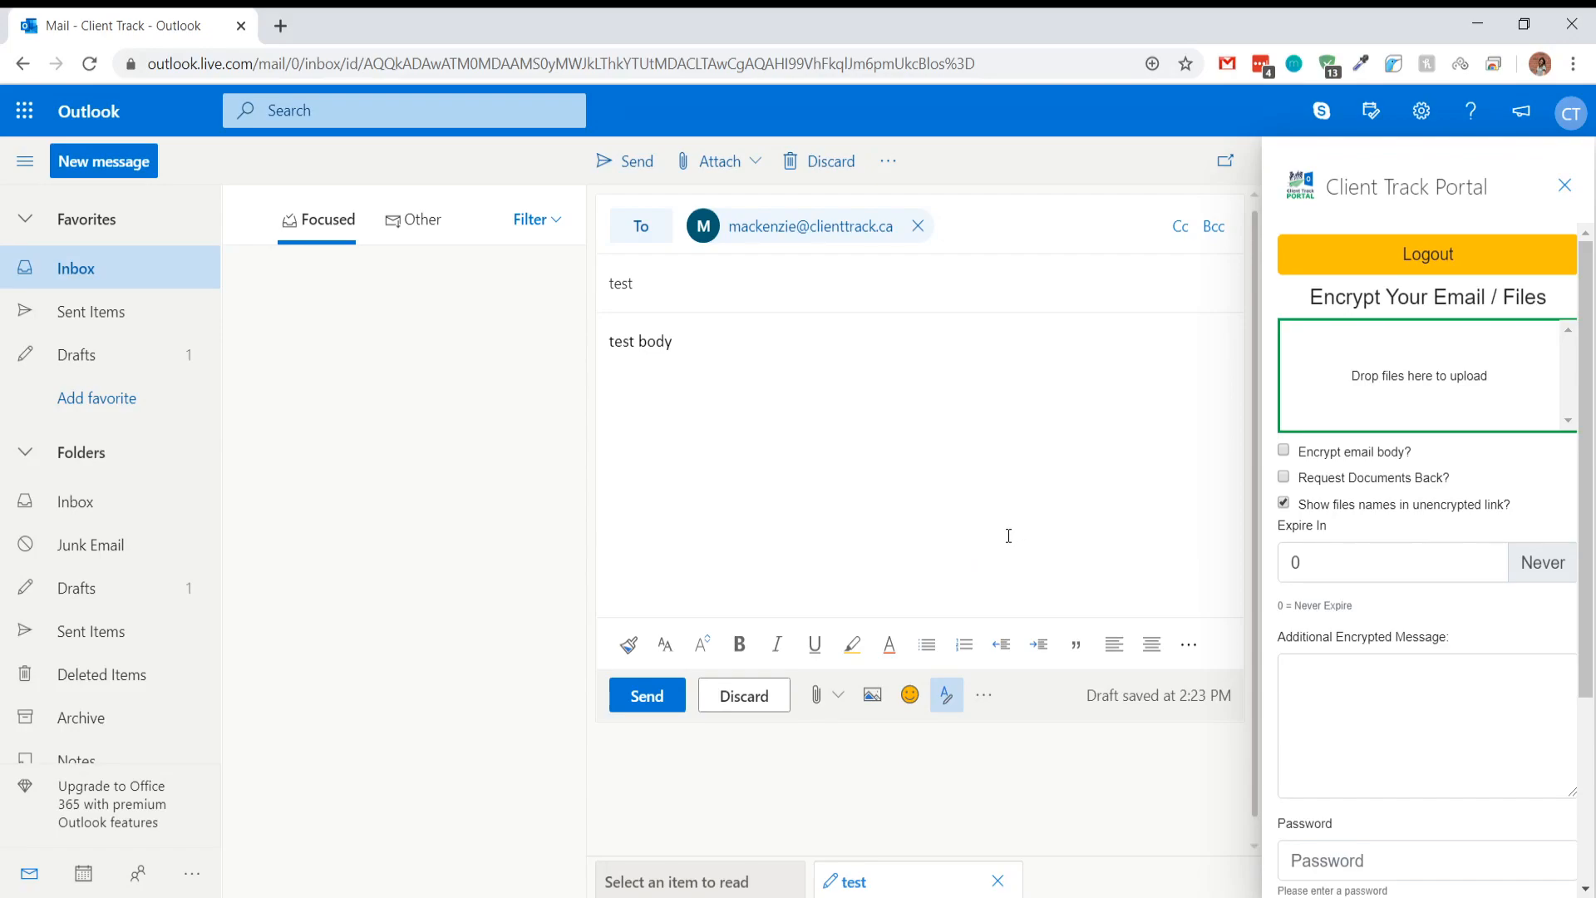
pyautogui.moveTo(1380, 422)
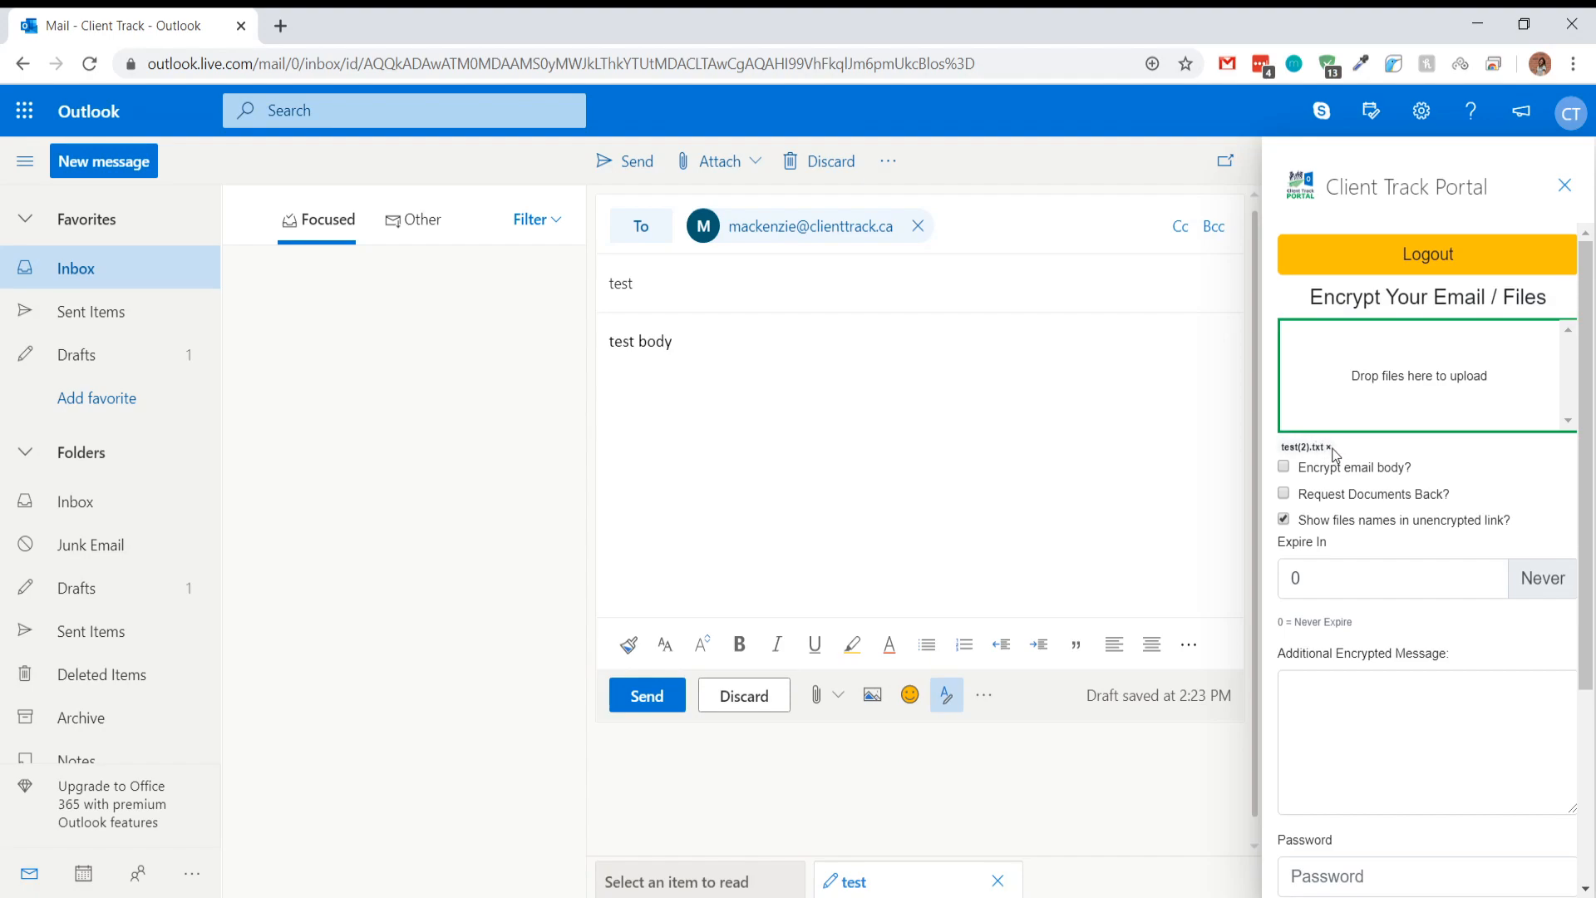
pyautogui.moveTo(1358, 454)
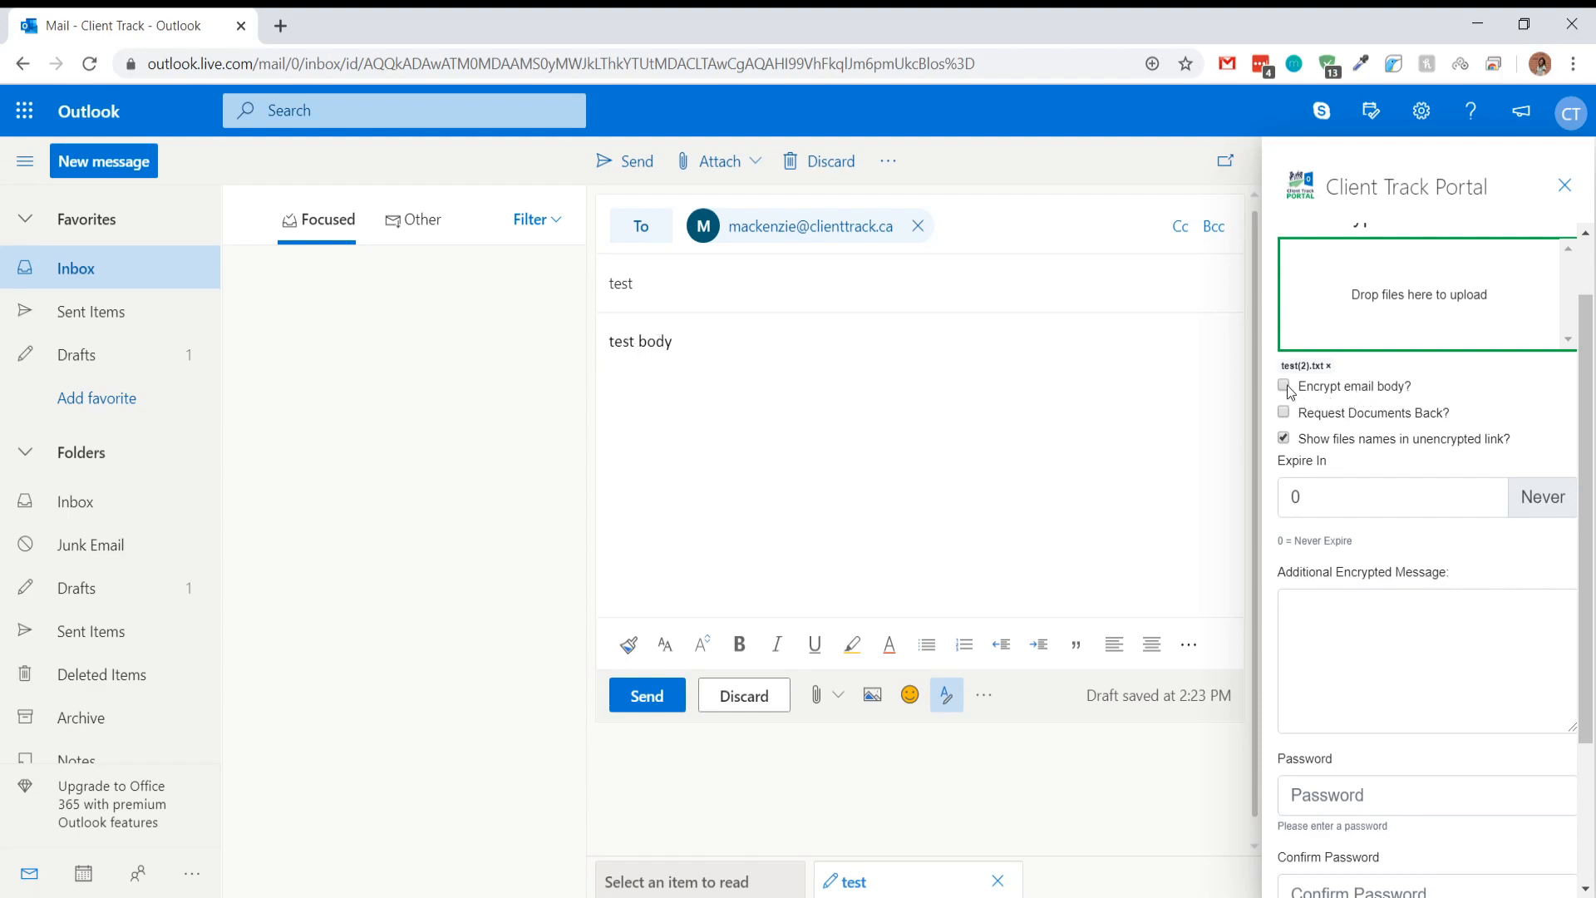
# - Enable body encryption and request documents back from the recipient
pyautogui.click(1284, 386)
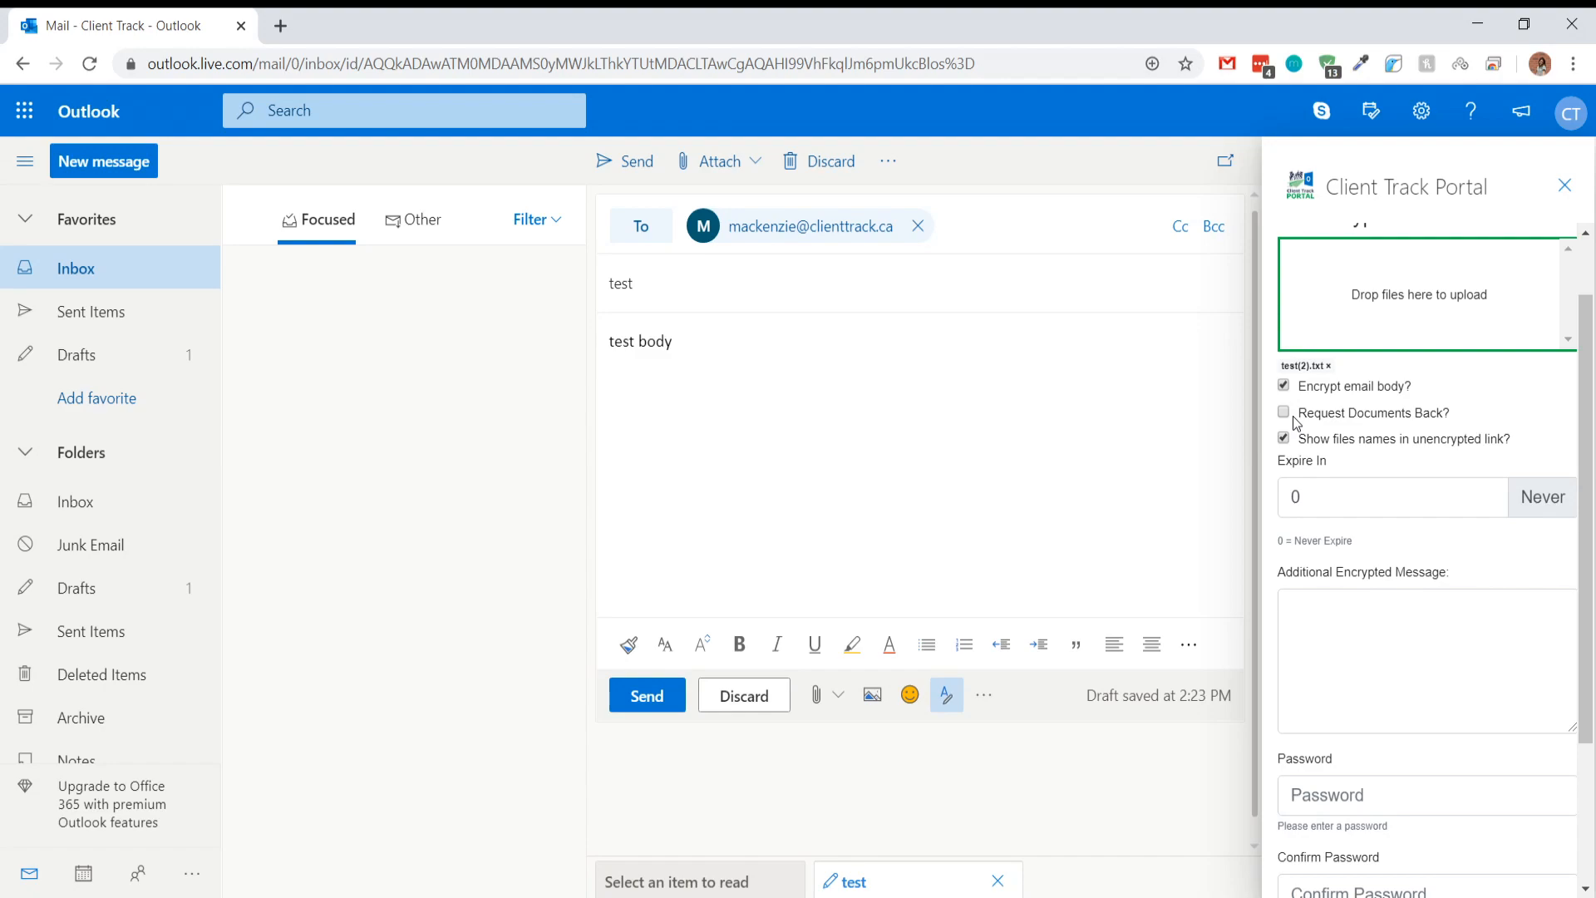
pyautogui.click(1282, 412)
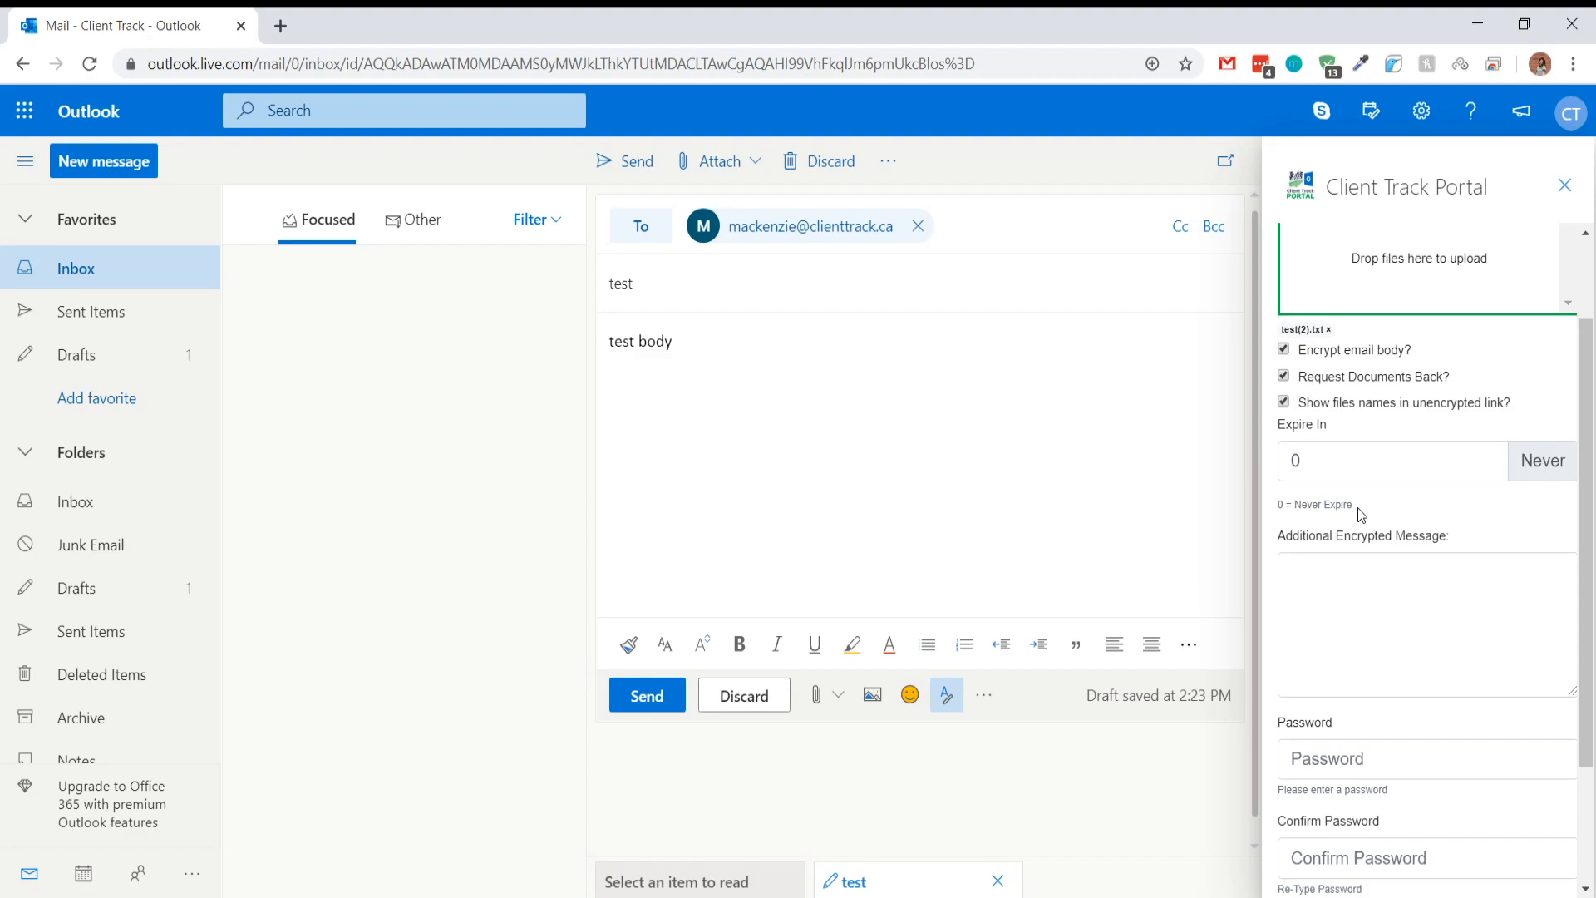
pyautogui.moveTo(1377, 507)
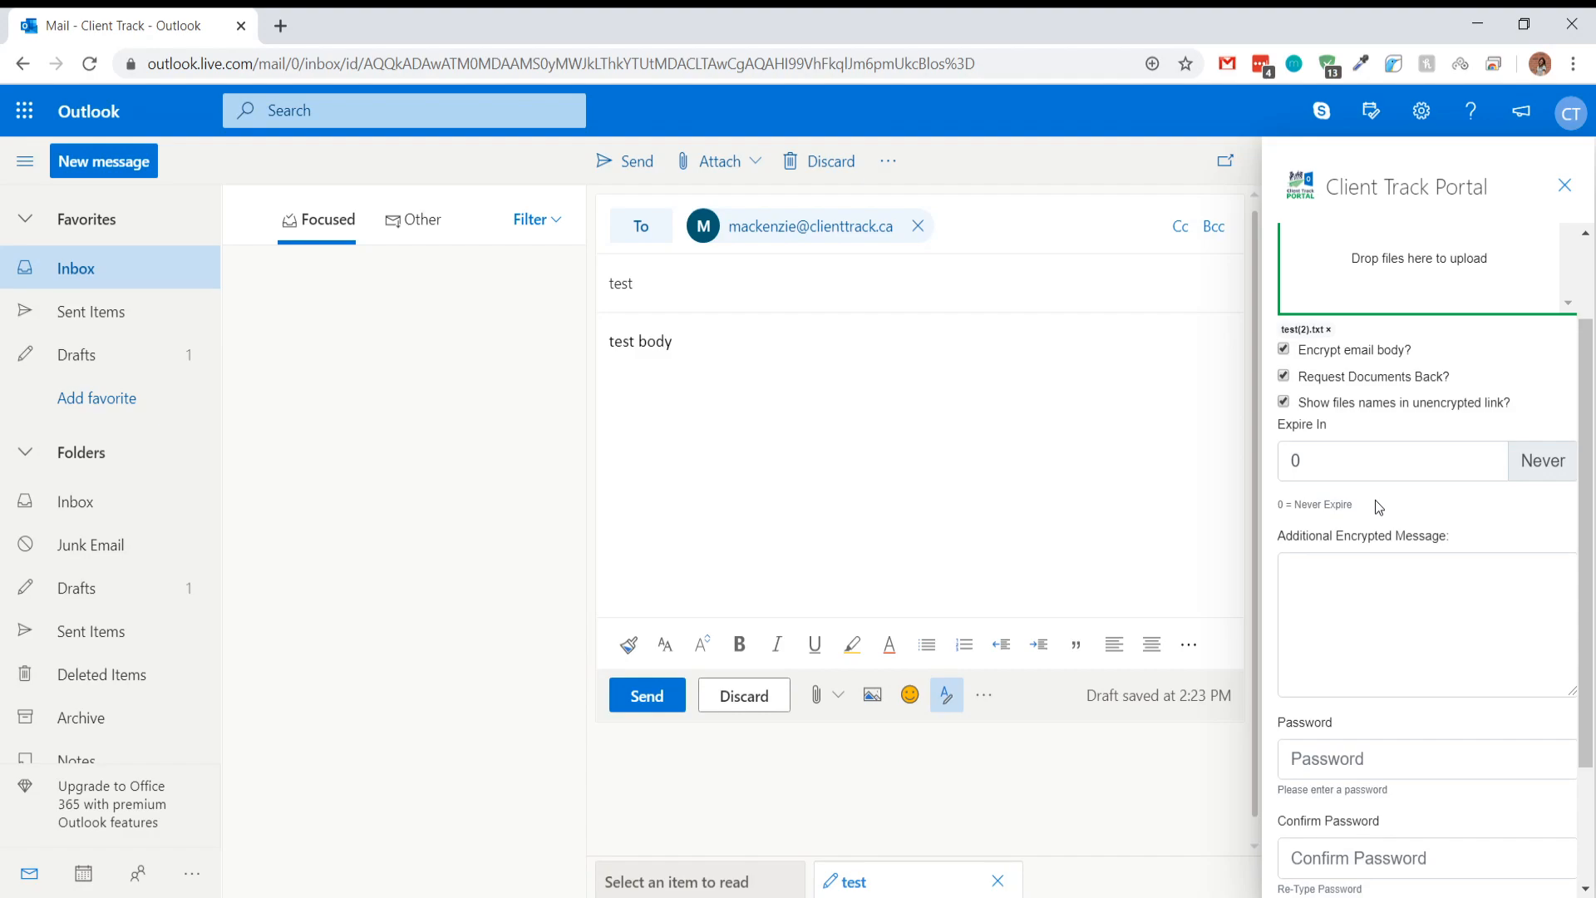
pyautogui.scroll(-3)
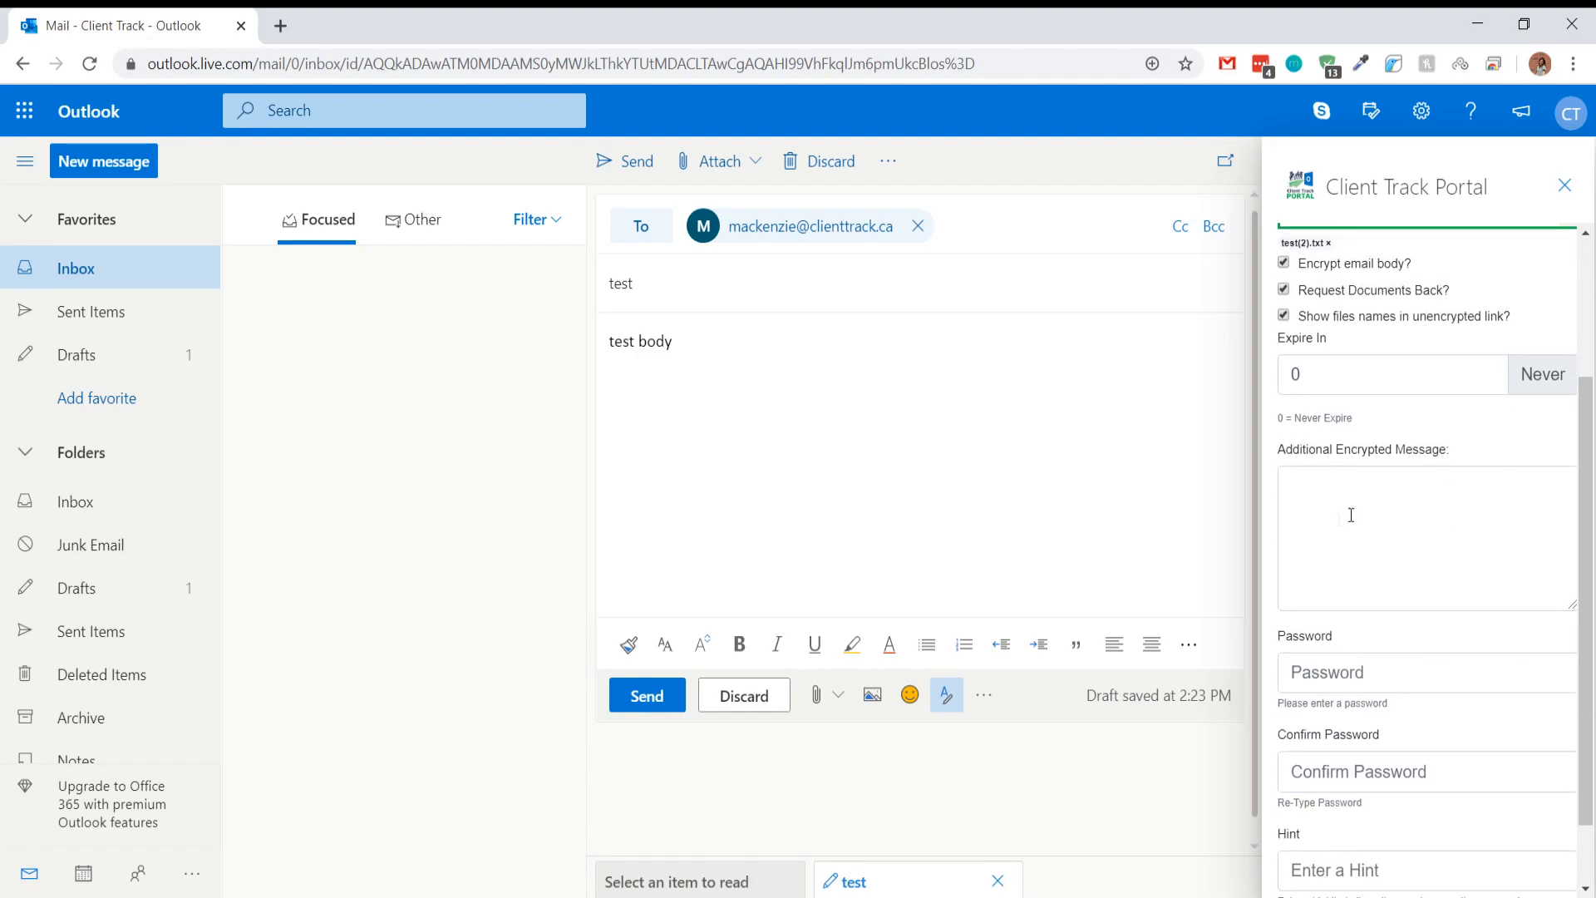
pyautogui.moveTo(1359, 547)
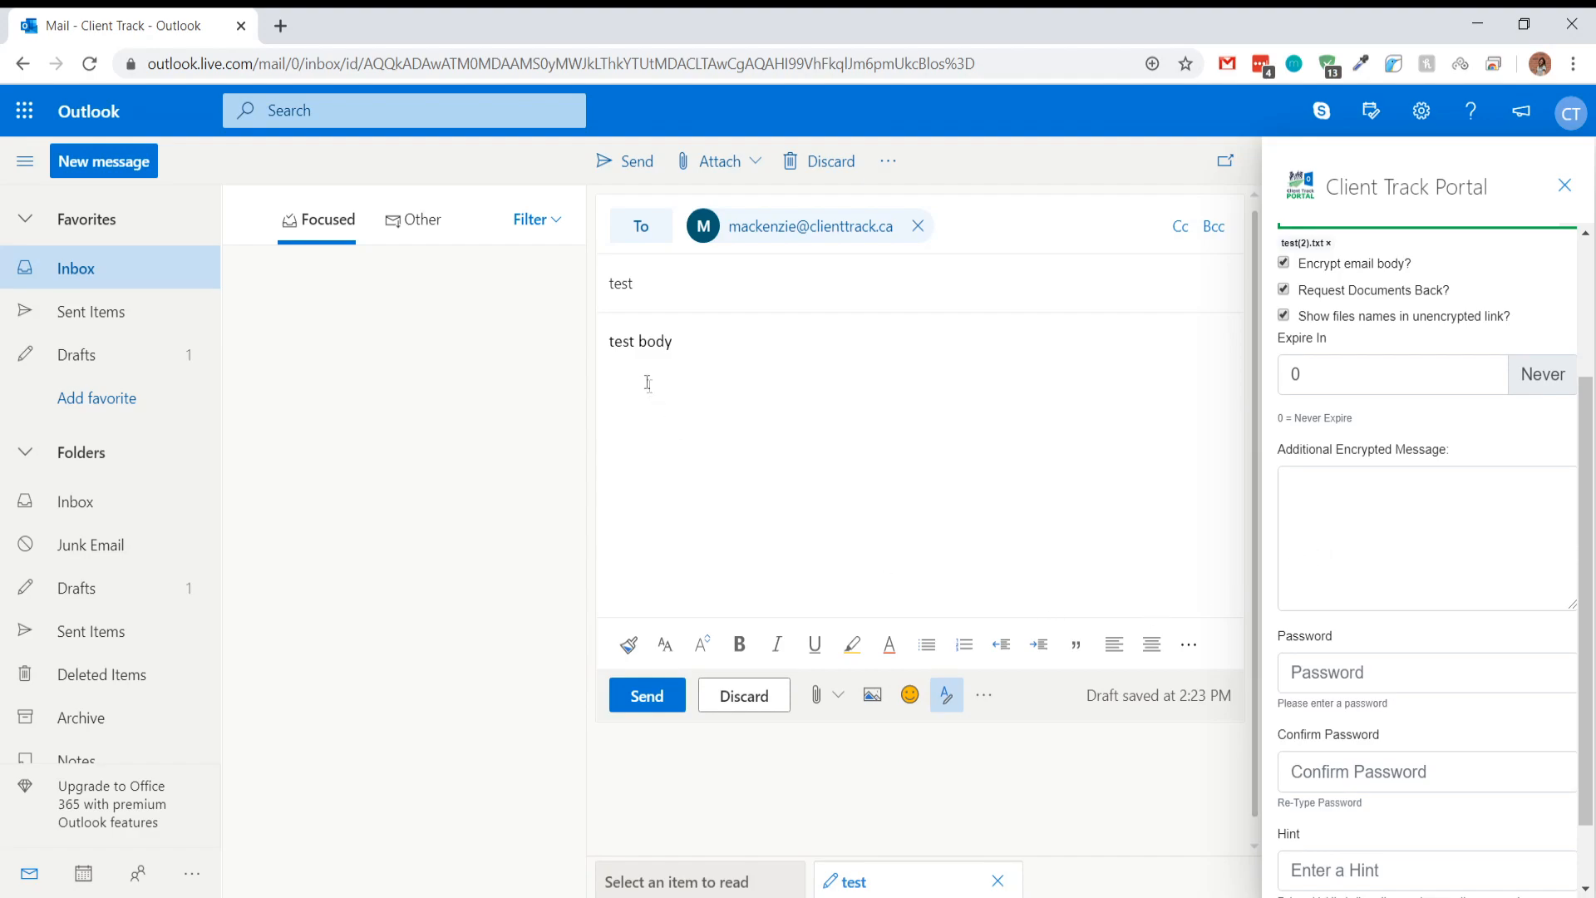
pyautogui.moveTo(1372, 539)
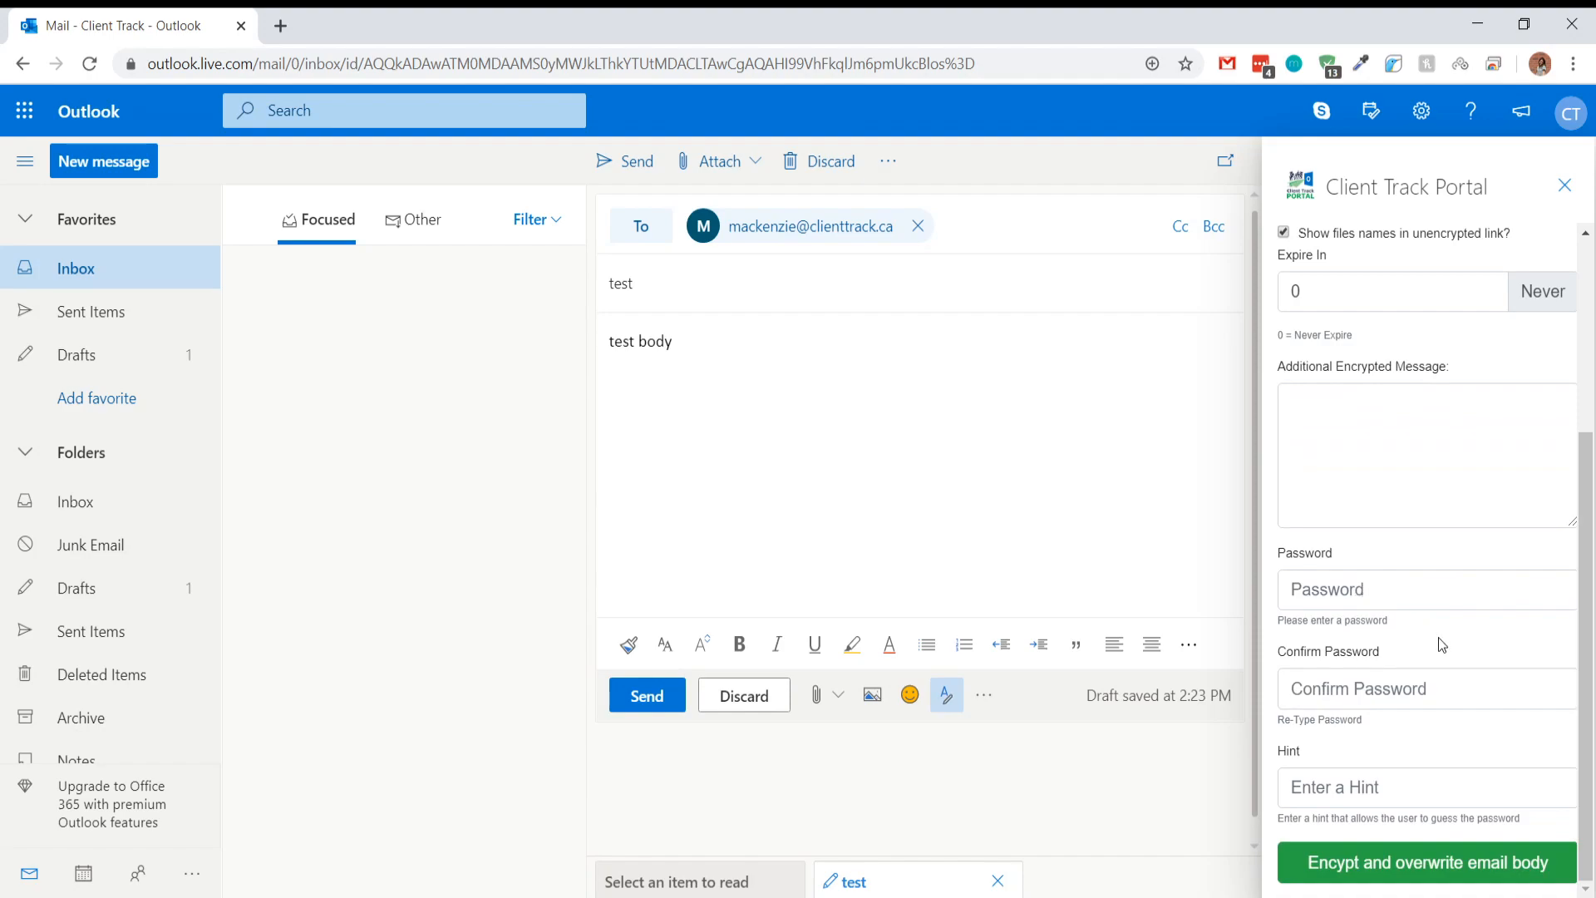
pyautogui.moveTo(1382, 645)
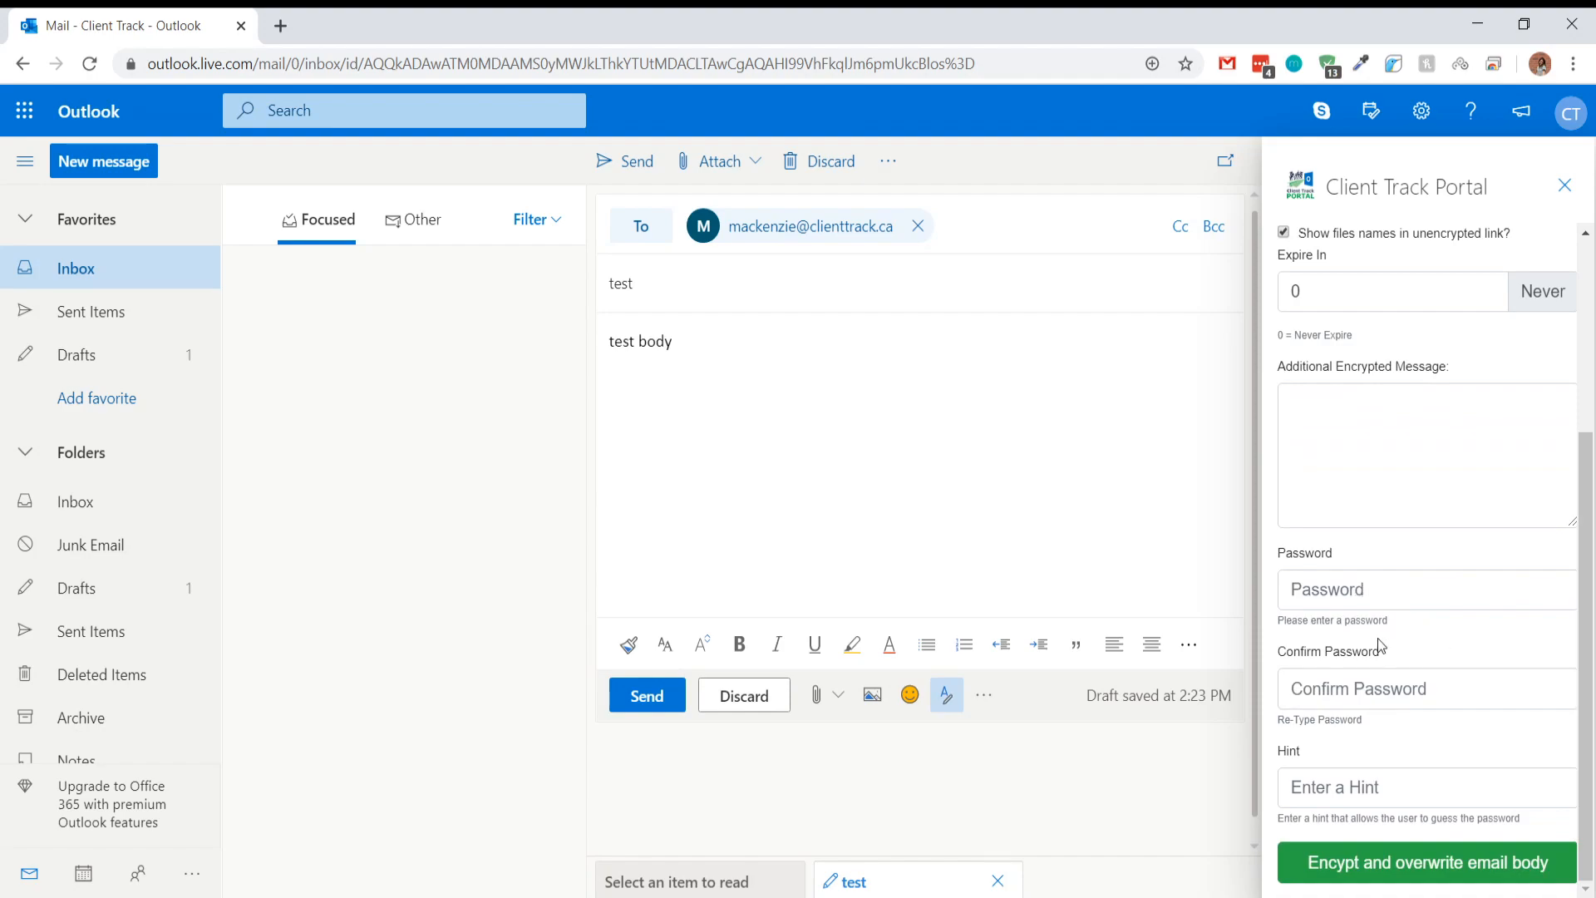
# - Enter the encryption password and the hint 'my name'
pyautogui.click(1425, 589)
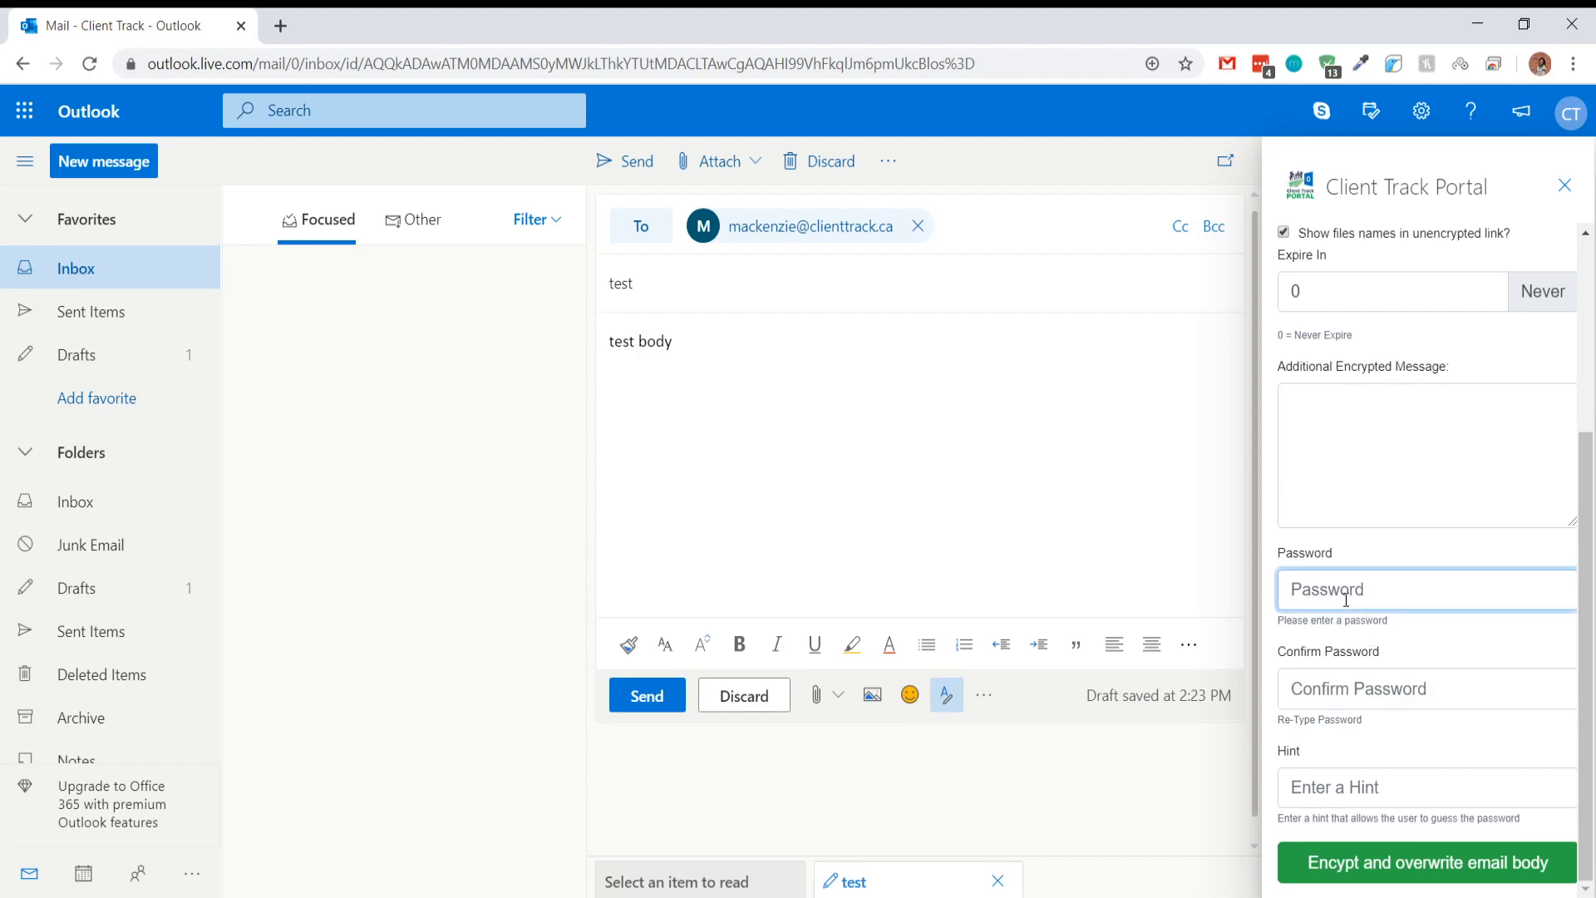
pyautogui.write('••')
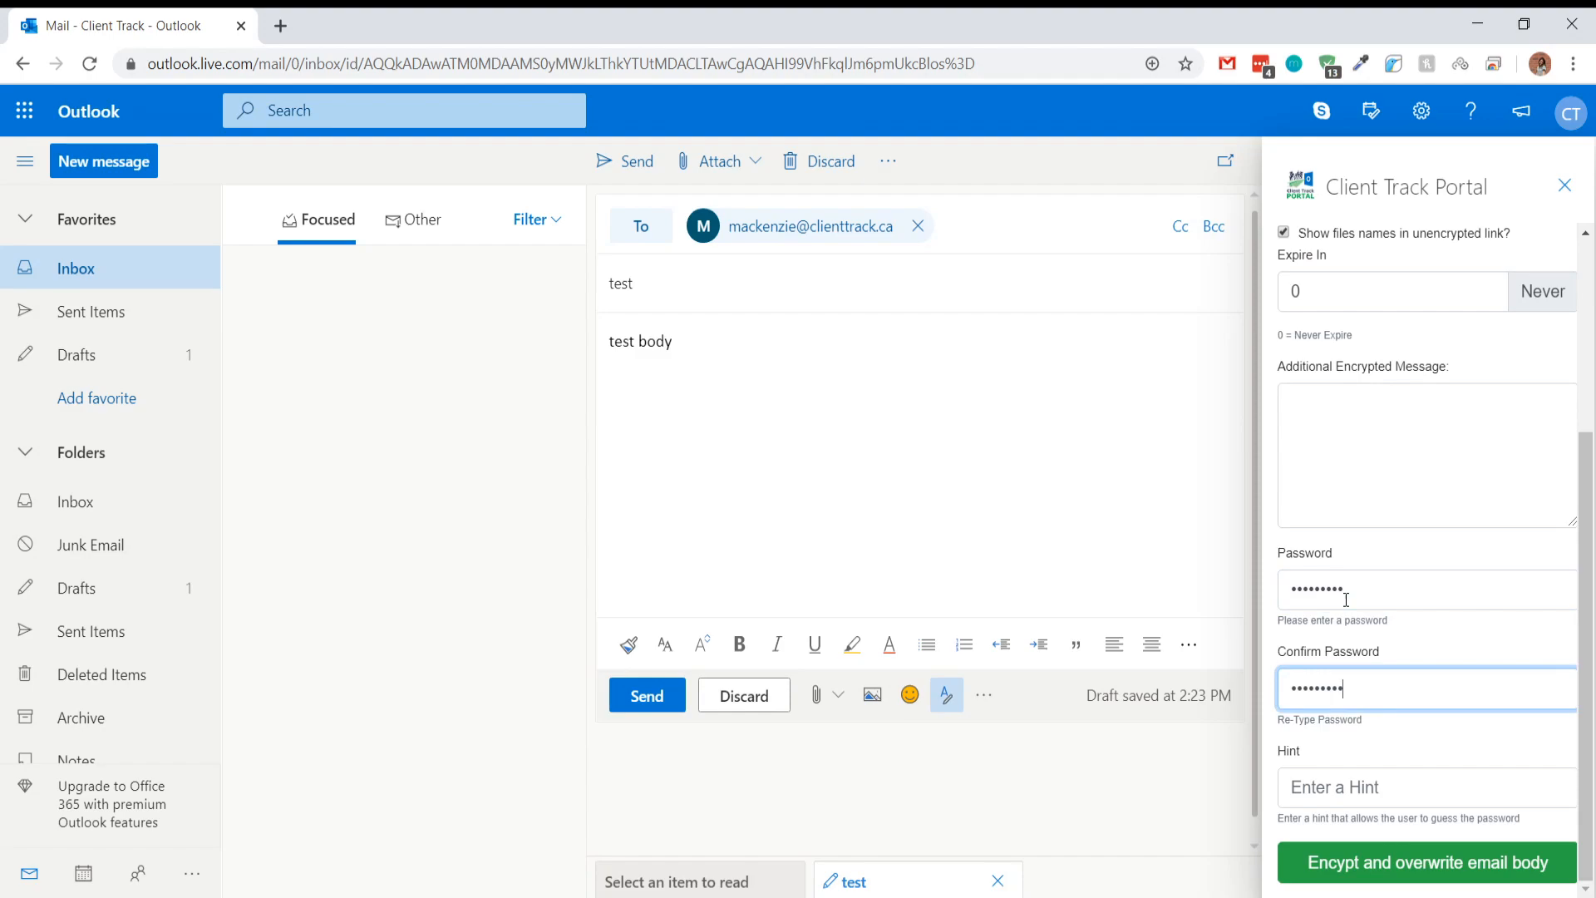
pyautogui.click(1426, 787)
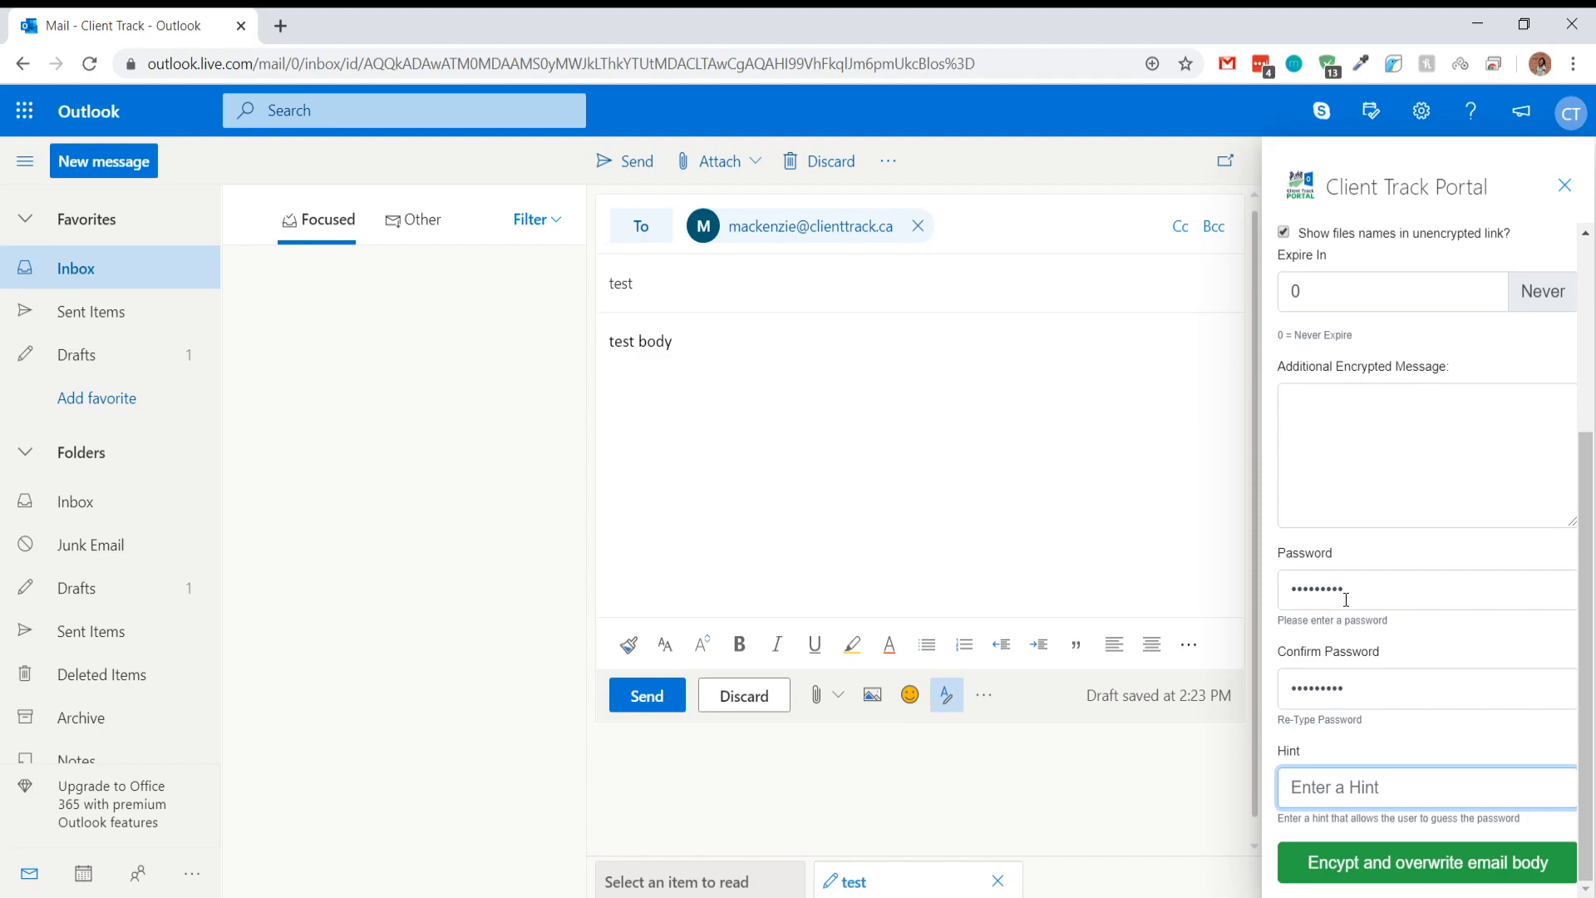
pyautogui.write('my name')
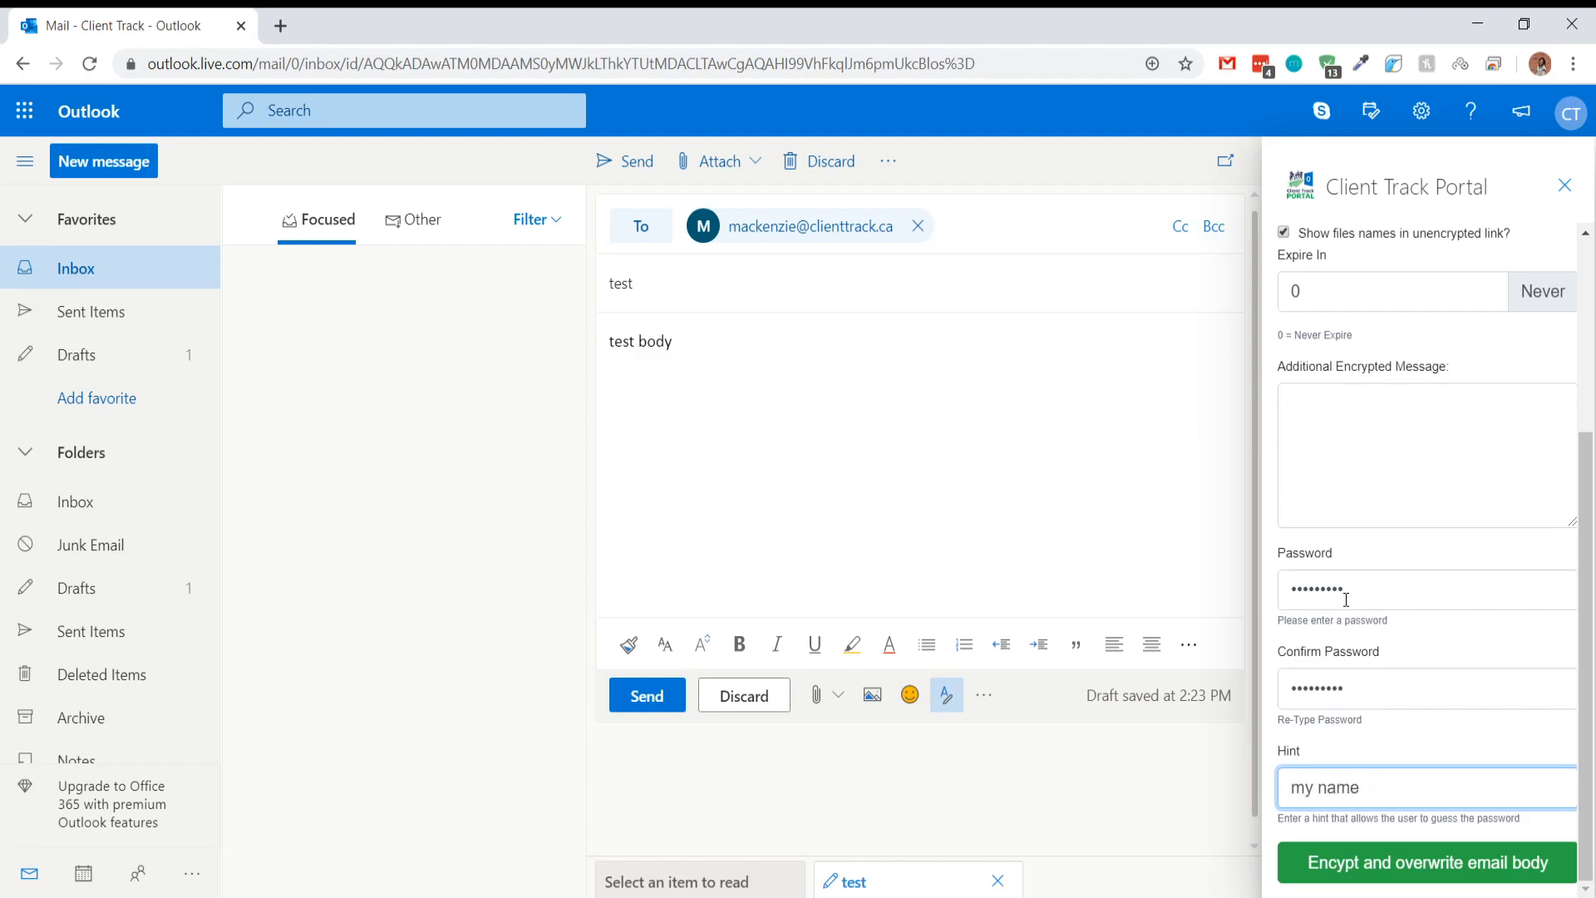
pyautogui.click(1359, 787)
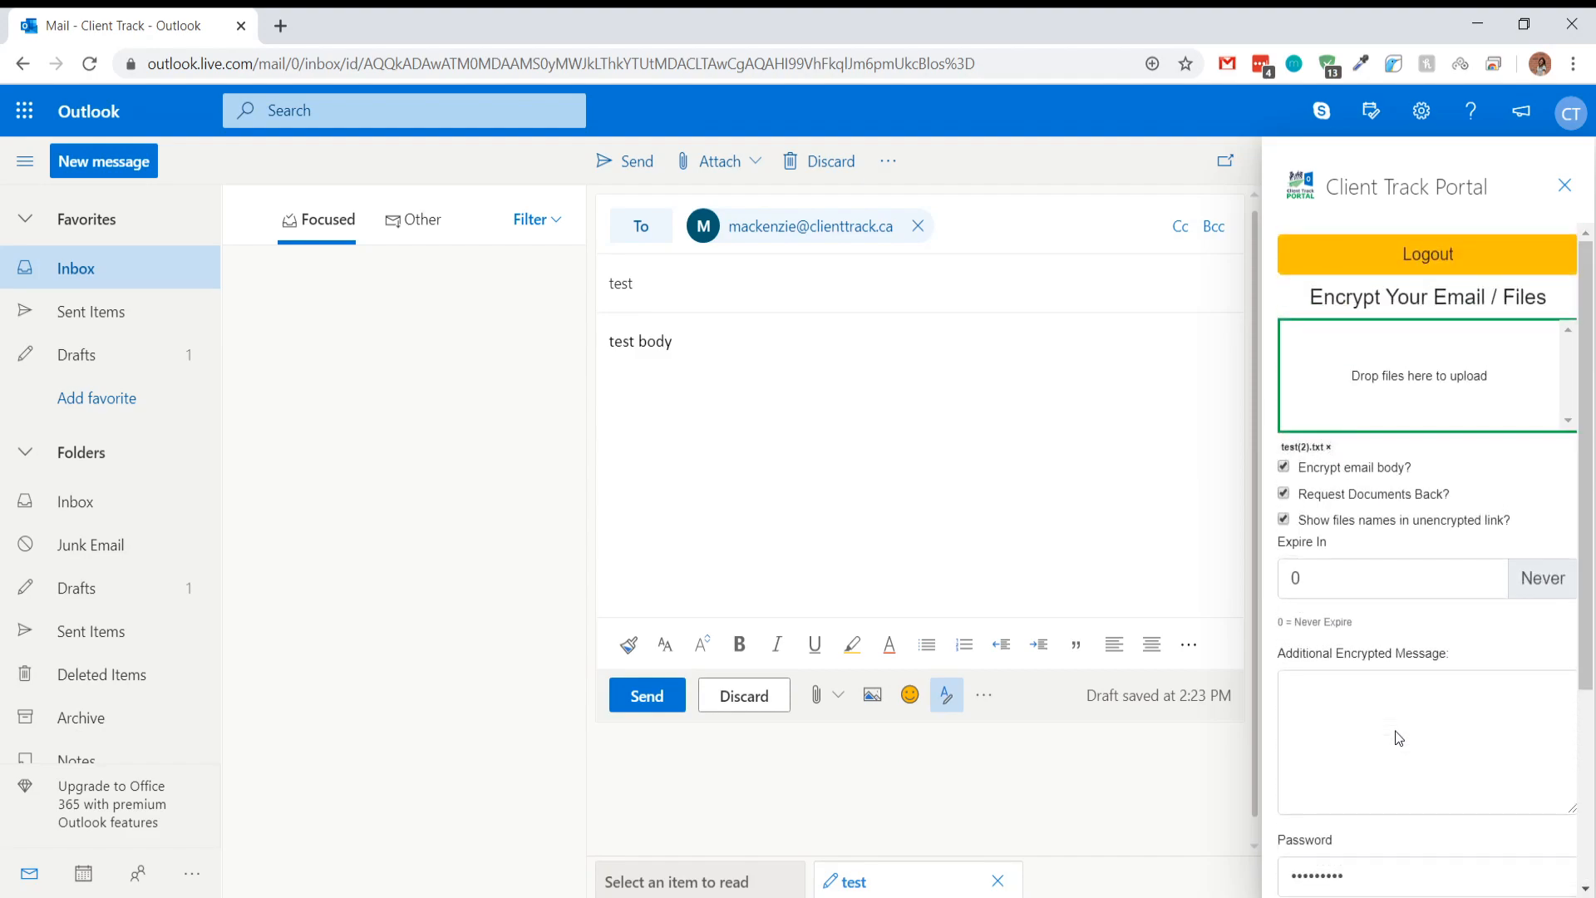
pyautogui.scroll(-3)
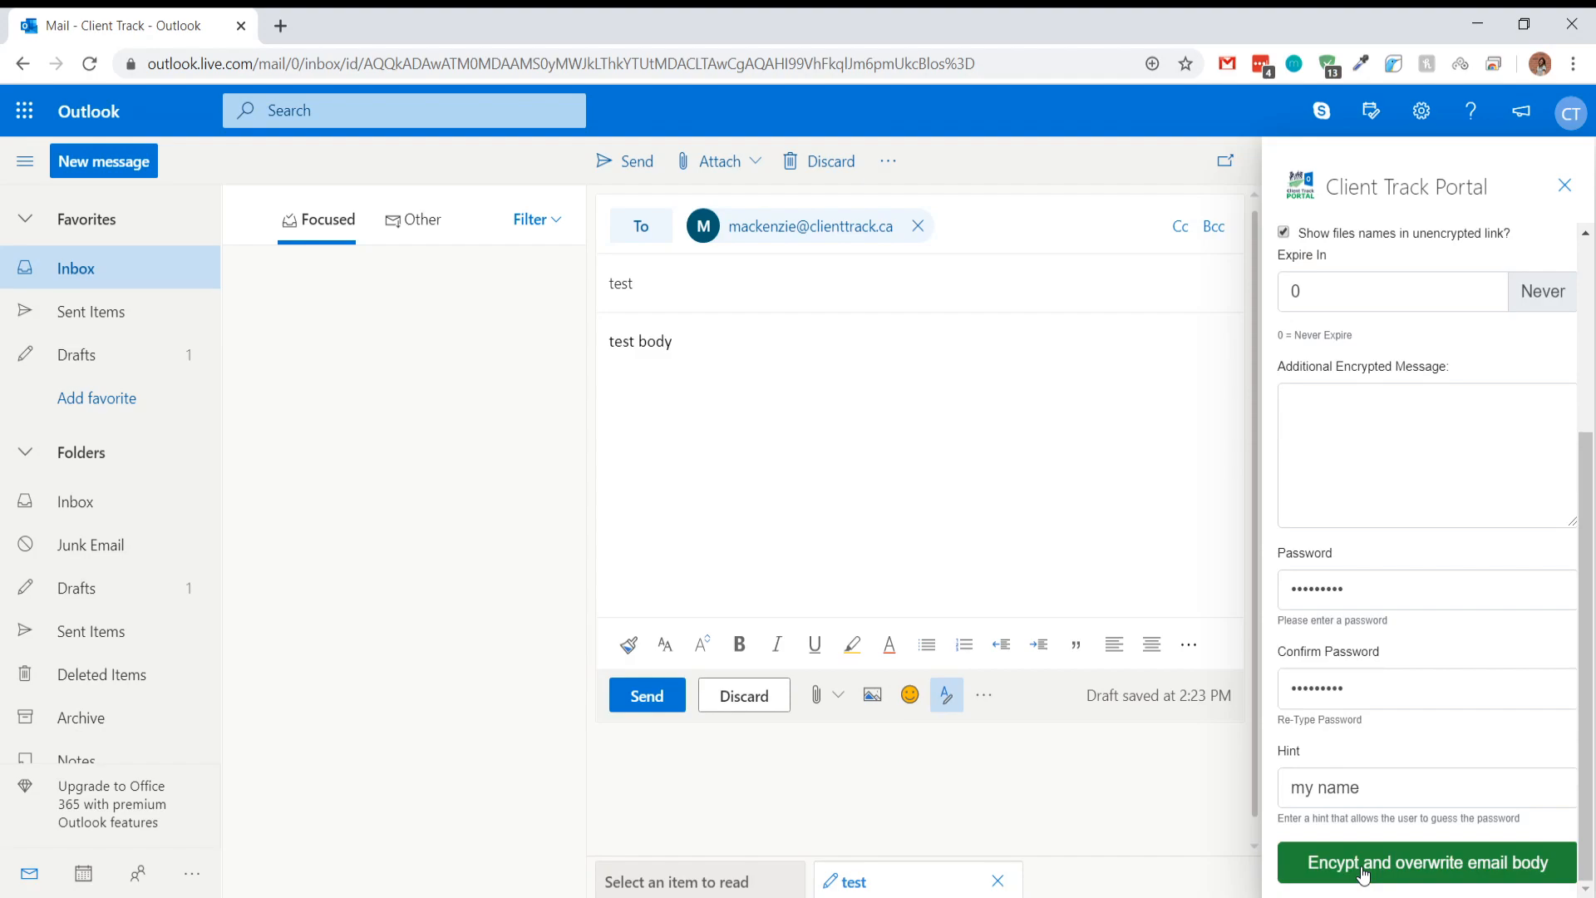
# - Encrypt and overwrite the email body, then send the message
pyautogui.click(1428, 863)
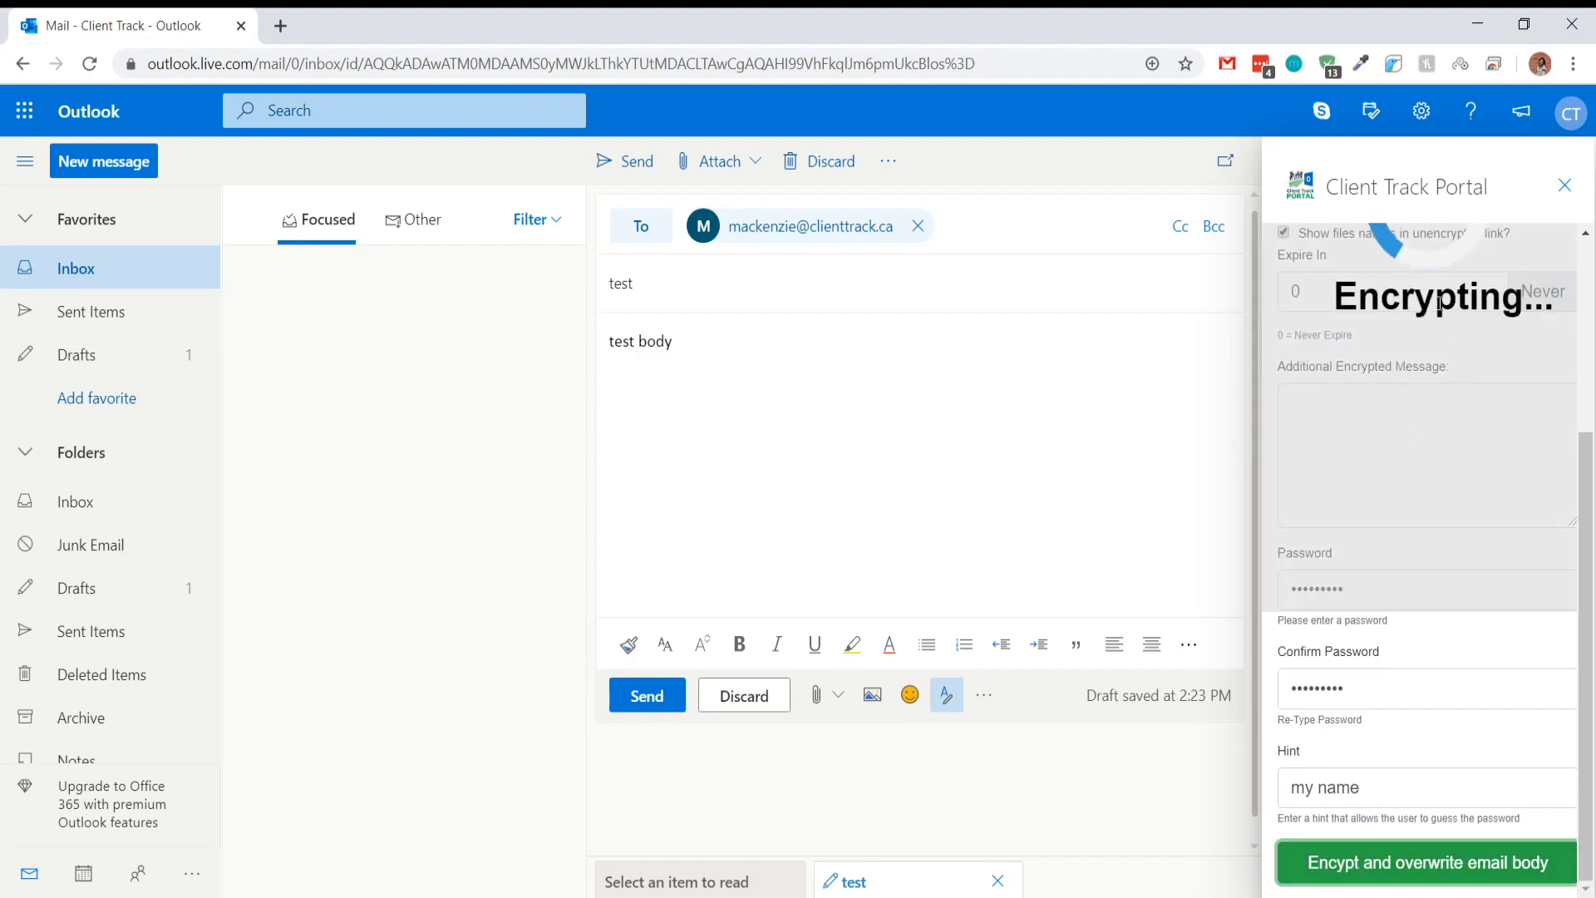
pyautogui.click(1425, 863)
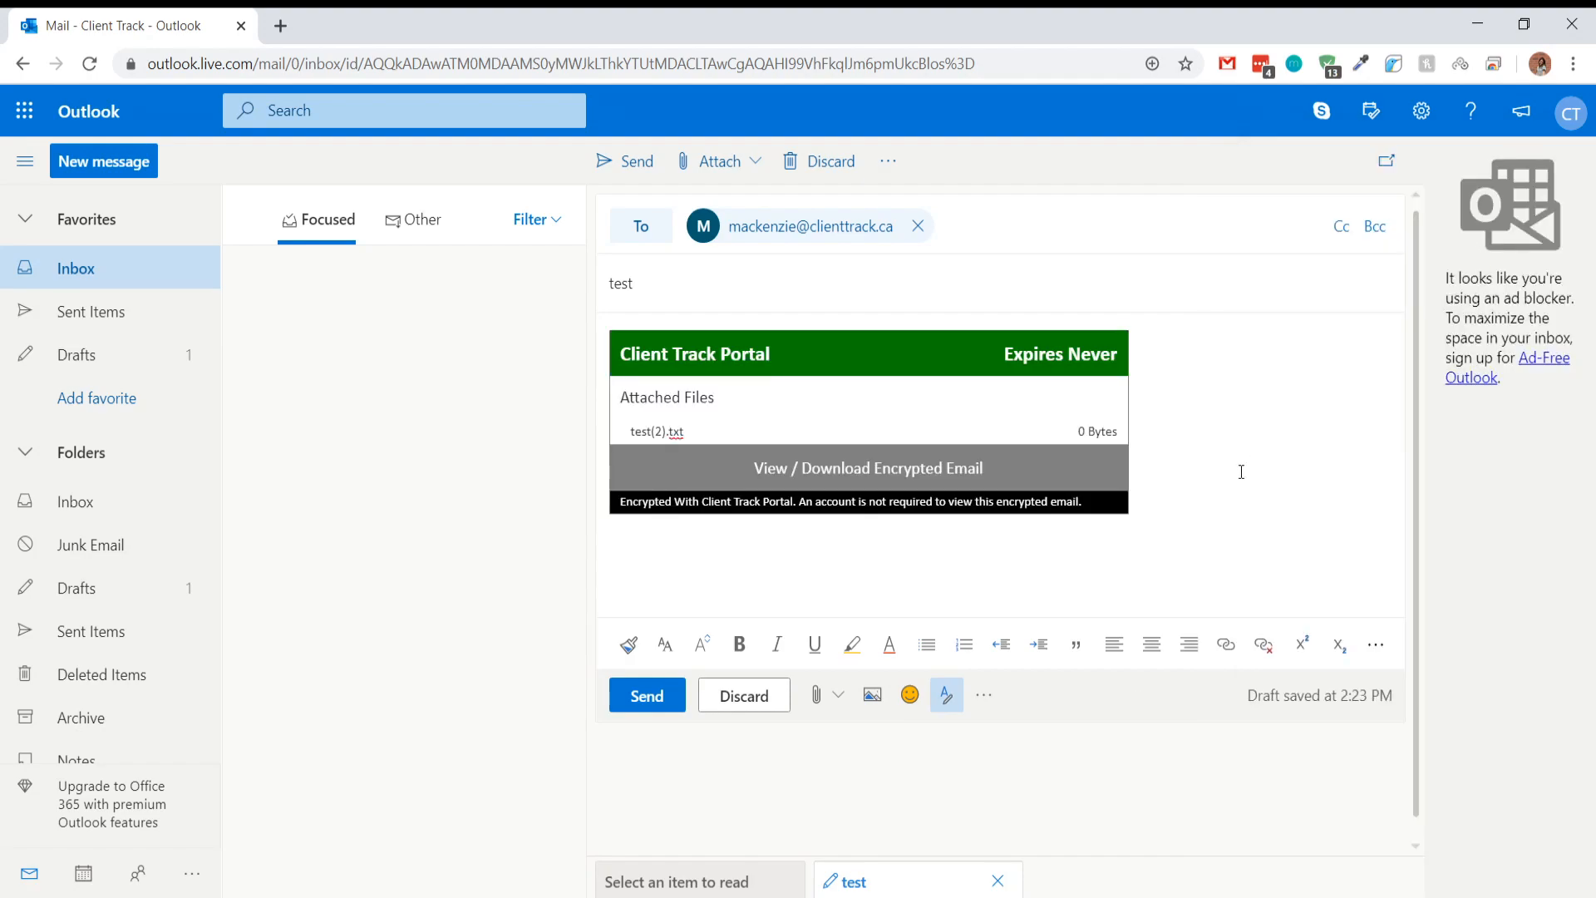
pyautogui.moveTo(795, 419)
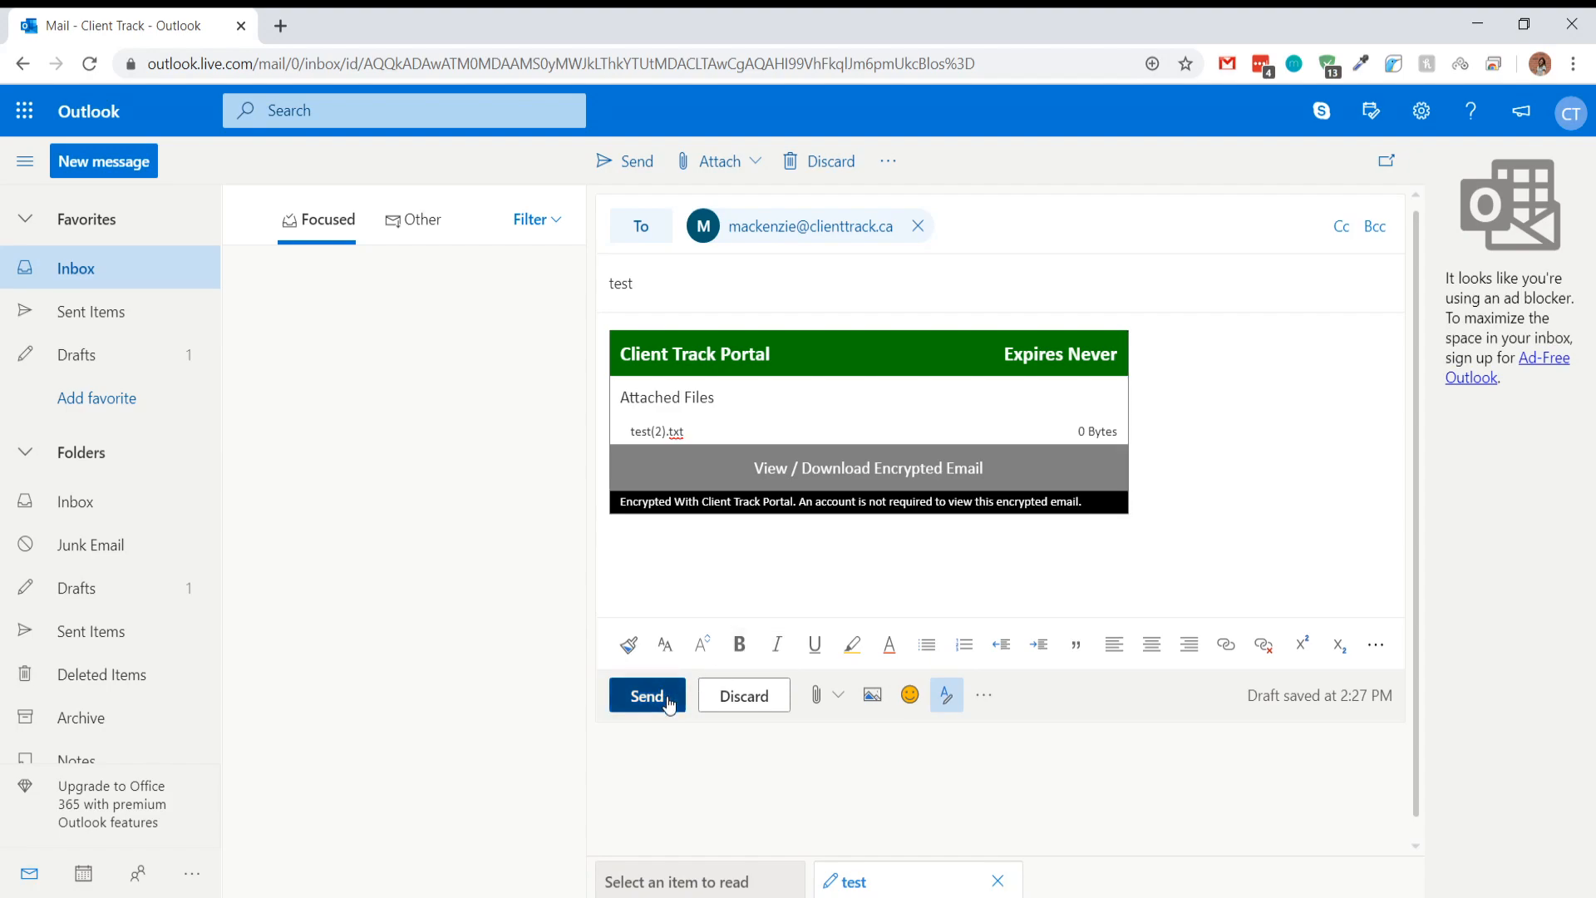
pyautogui.click(647, 695)
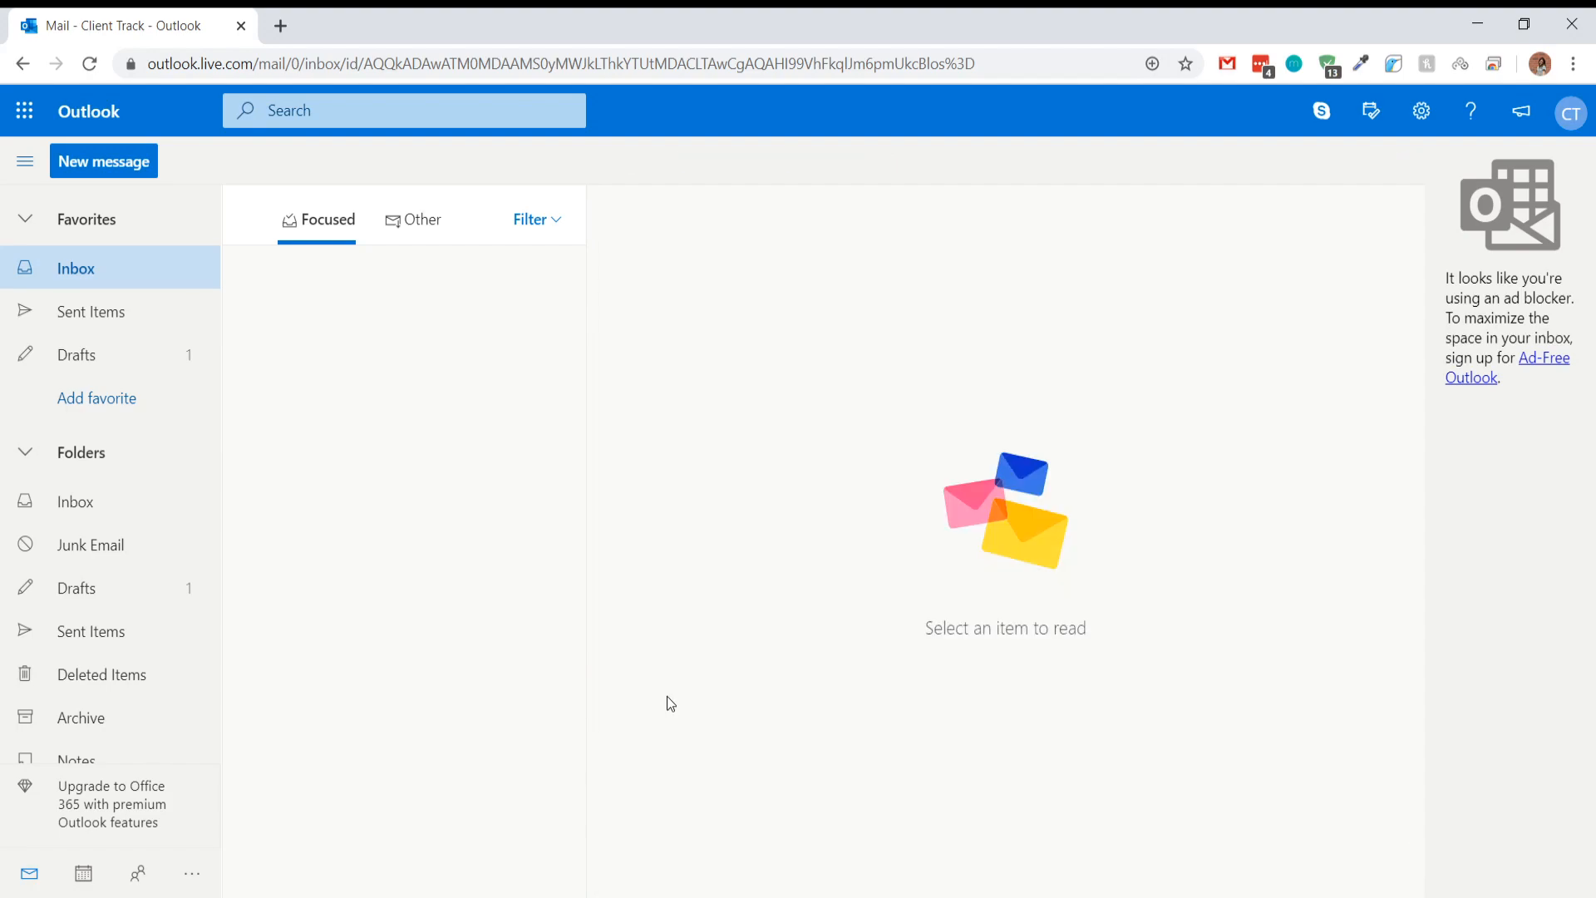
pyautogui.moveTo(1062, 891)
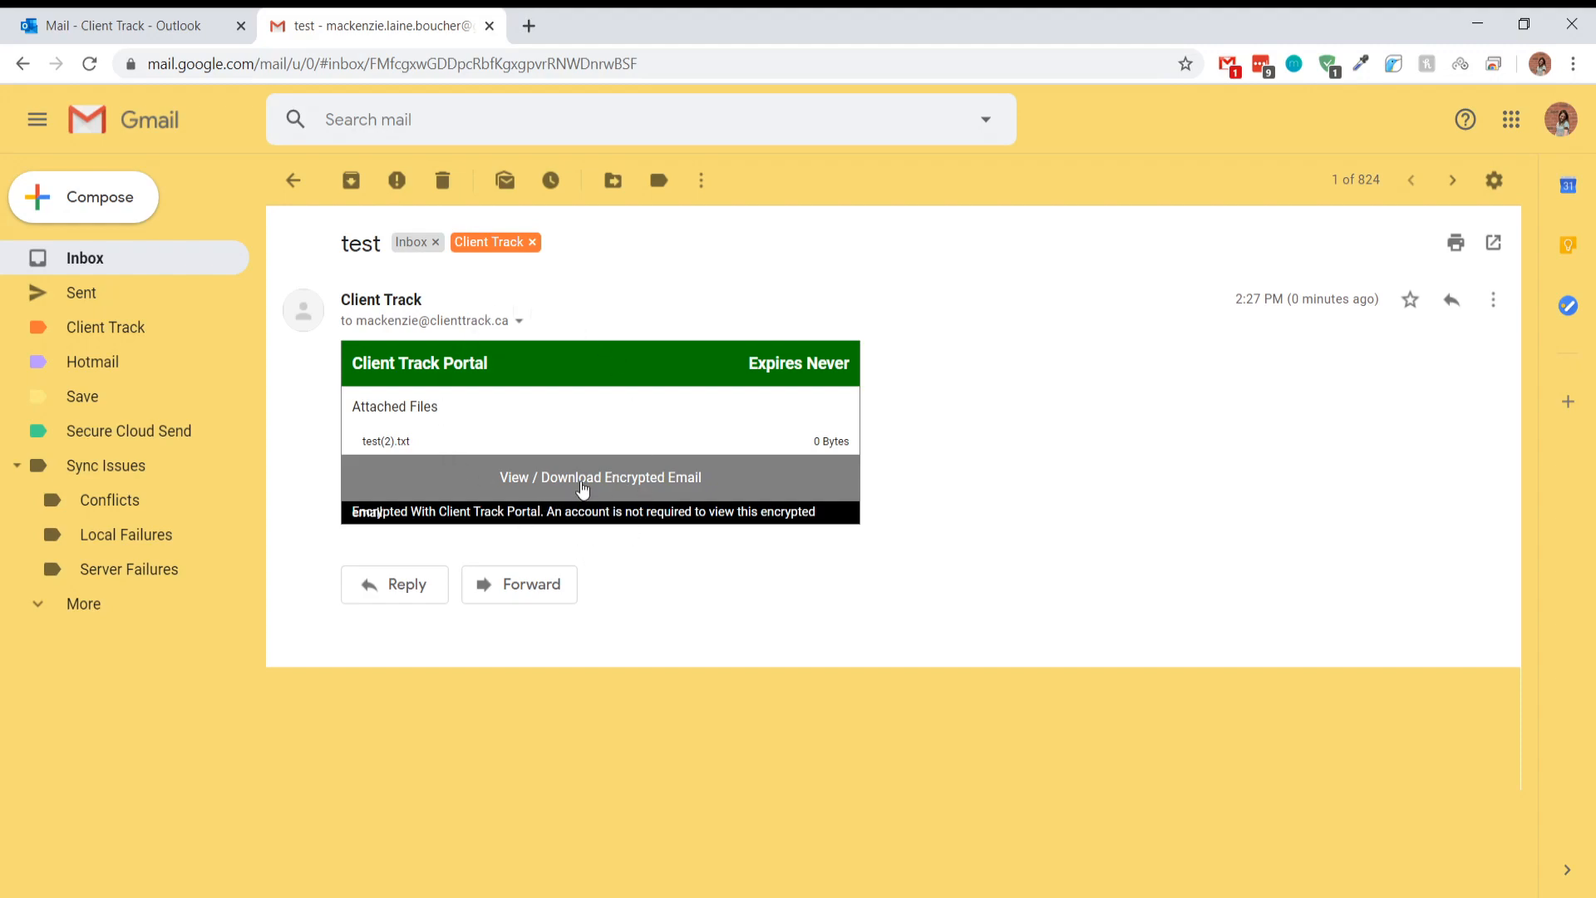
# - Unlock the received email on the portal with the password and download test(2).txt
pyautogui.click(601, 477)
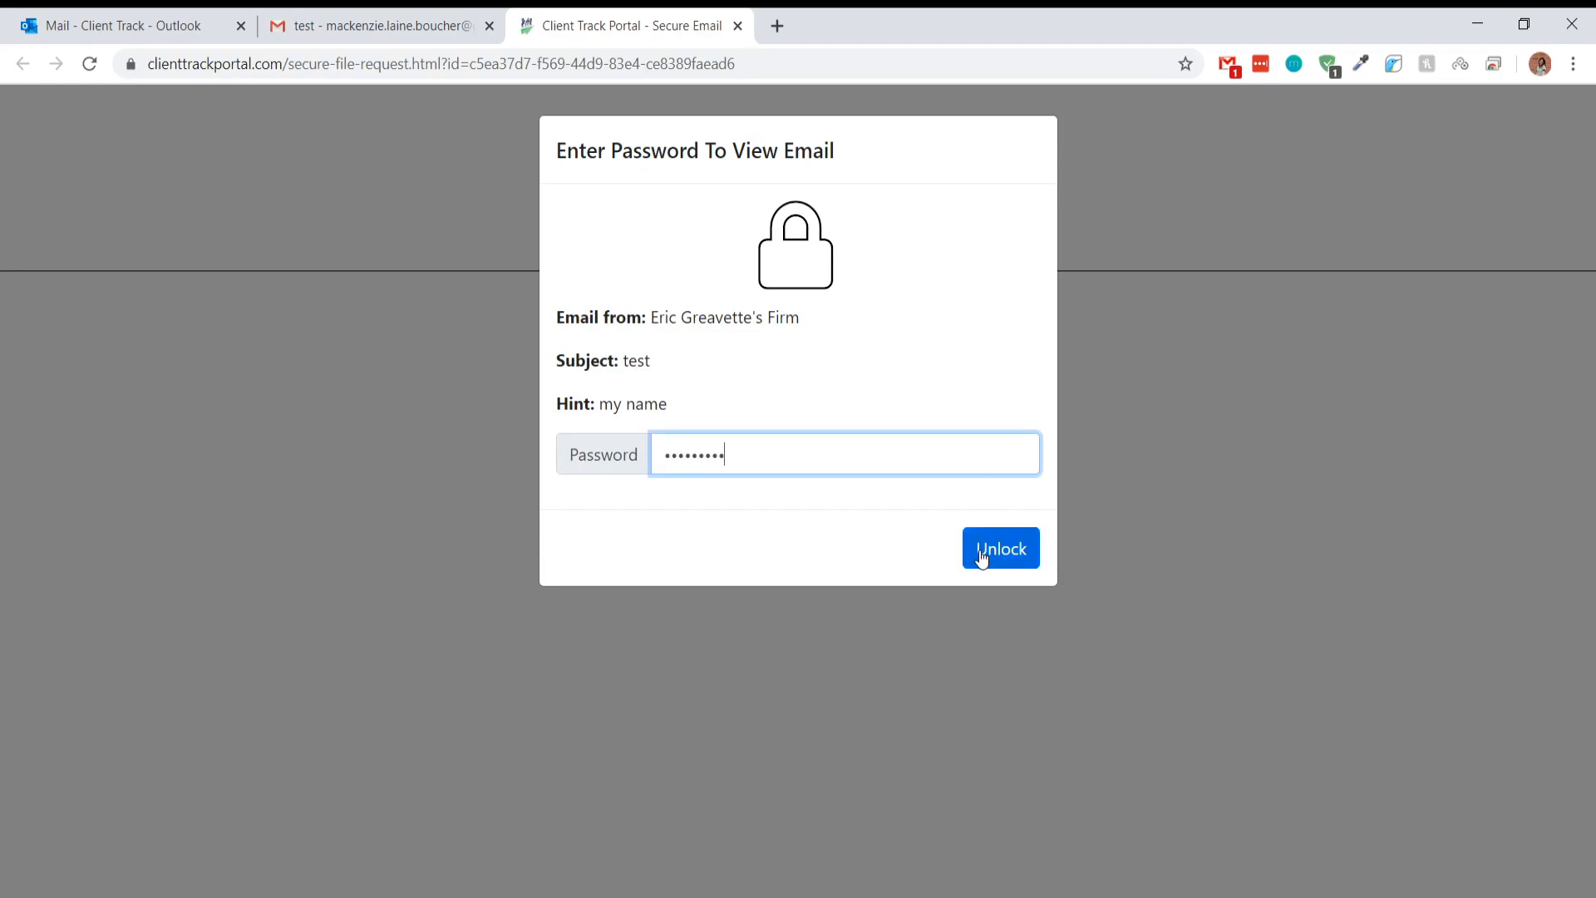
pyautogui.click(1002, 547)
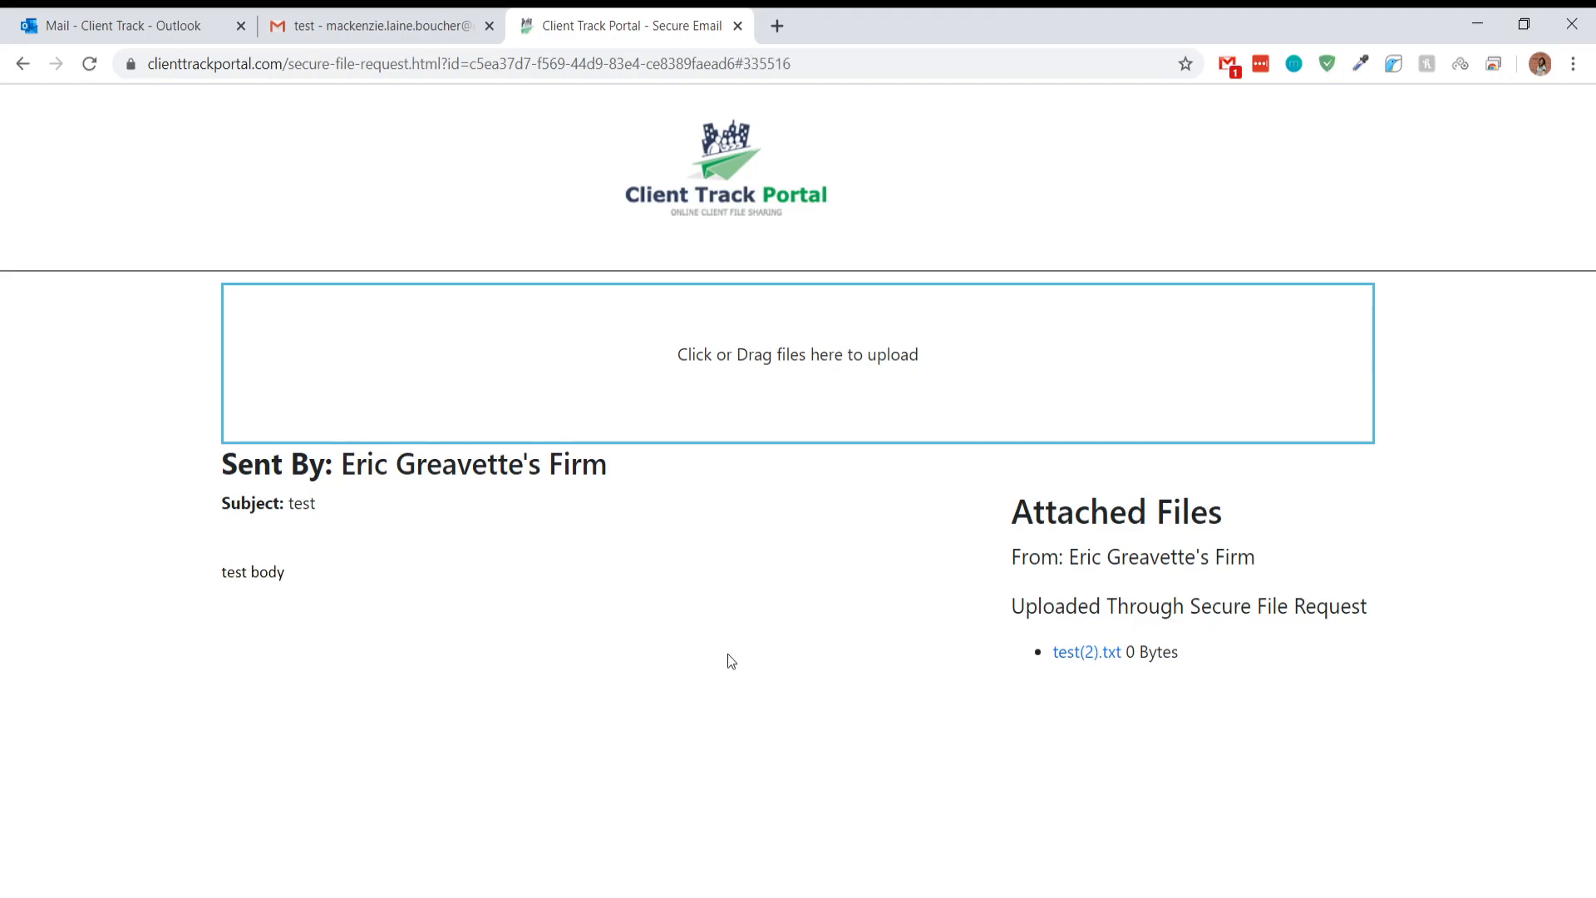
pyautogui.click(1086, 652)
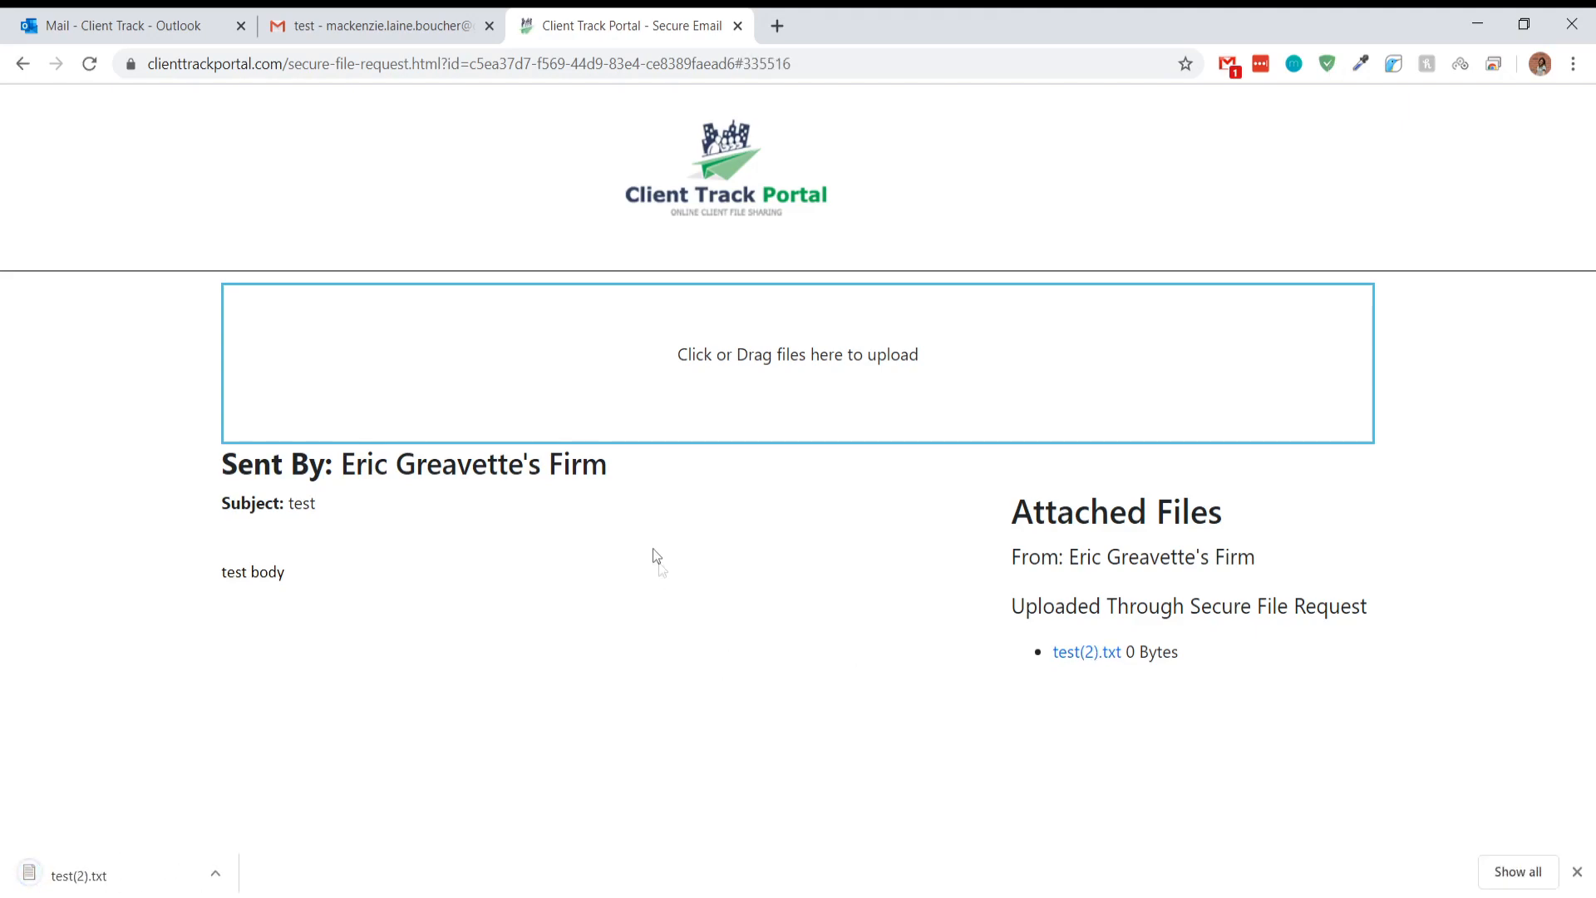
pyautogui.moveTo(810, 367)
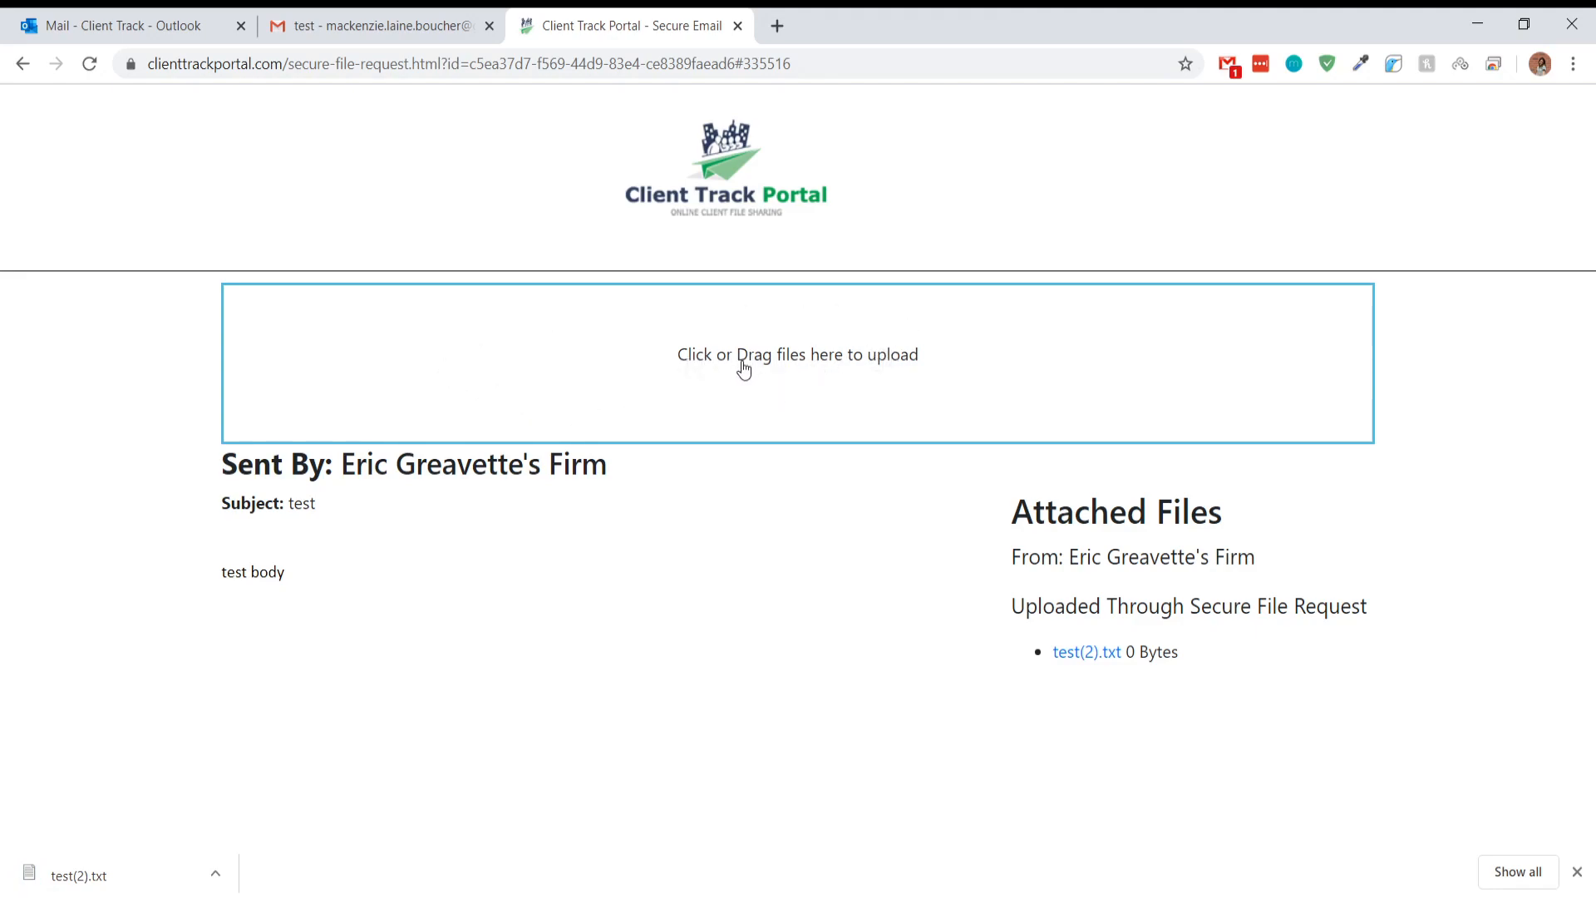
pyautogui.moveTo(547, 656)
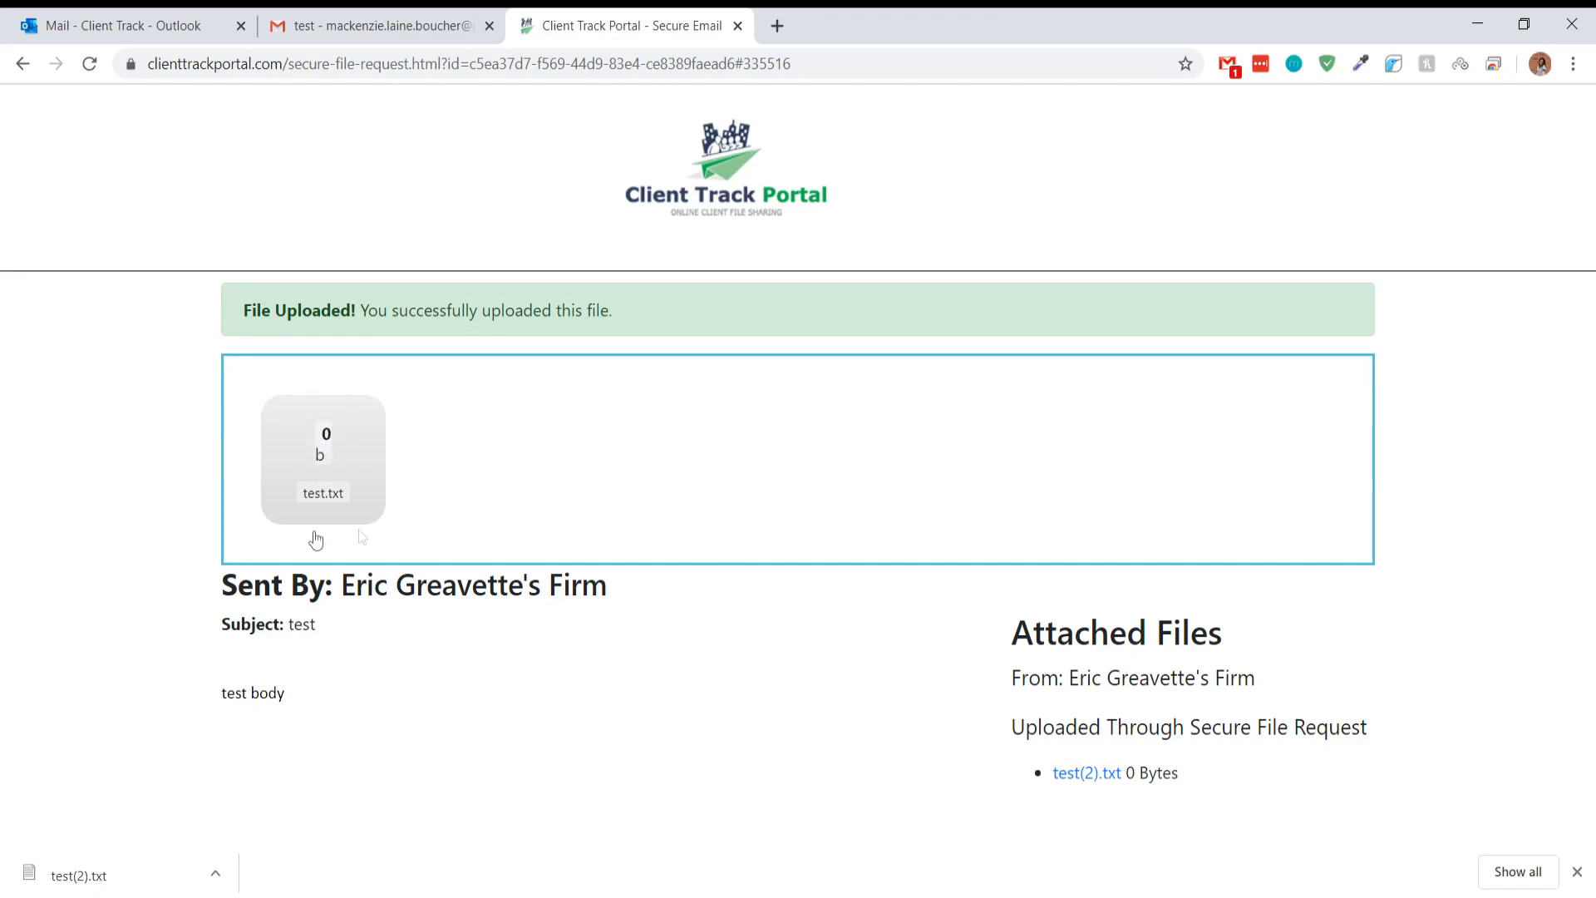
pyautogui.moveTo(170, 445)
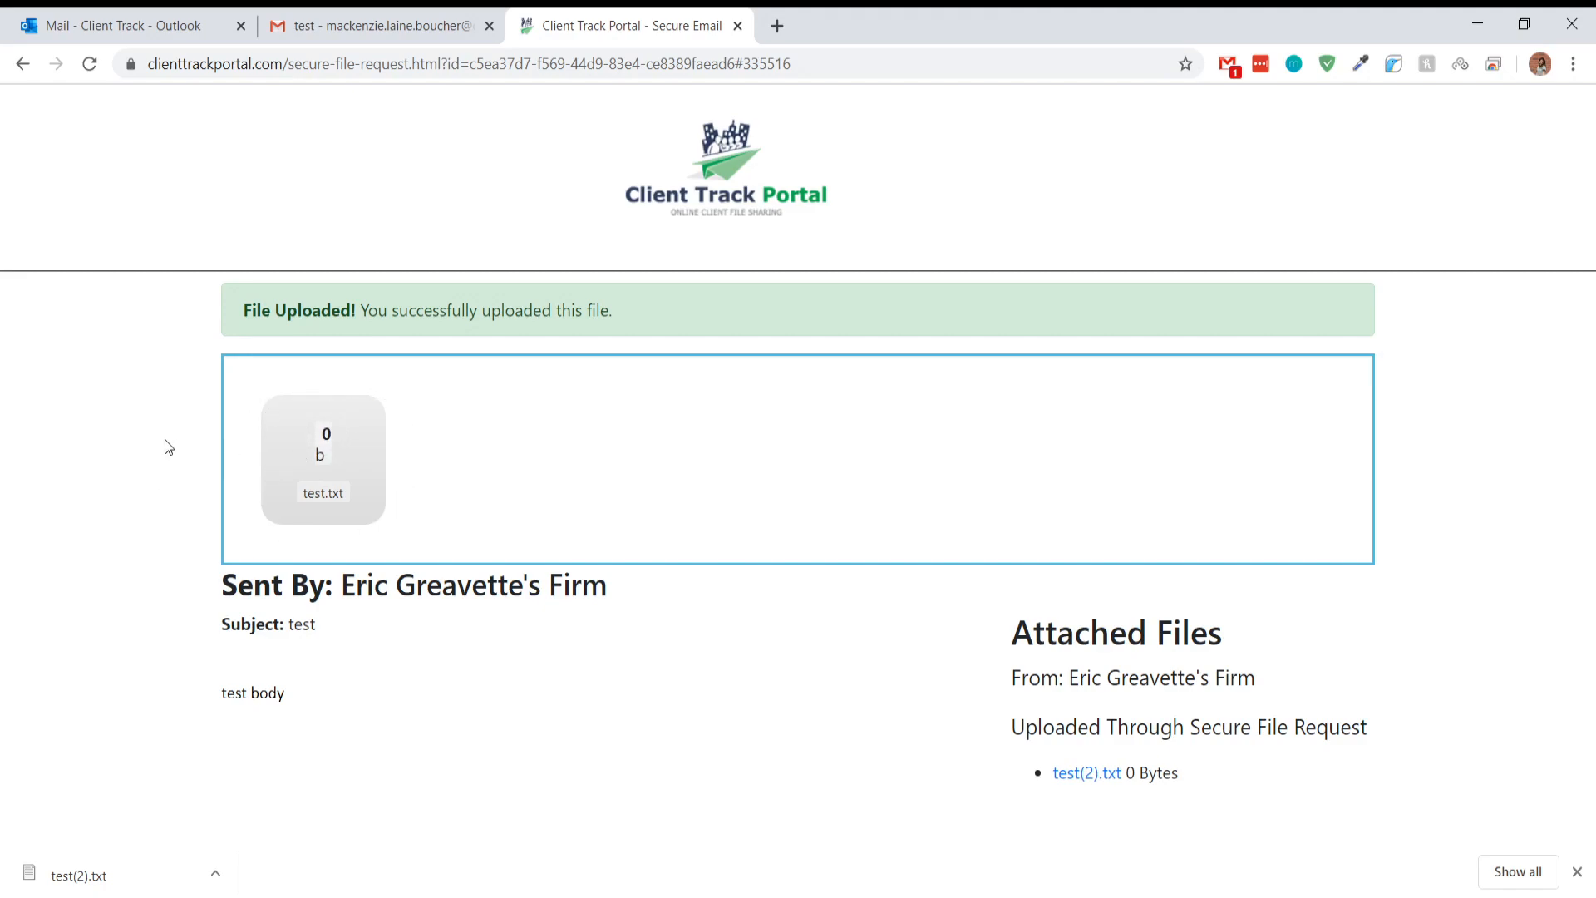
pyautogui.moveTo(273, 327)
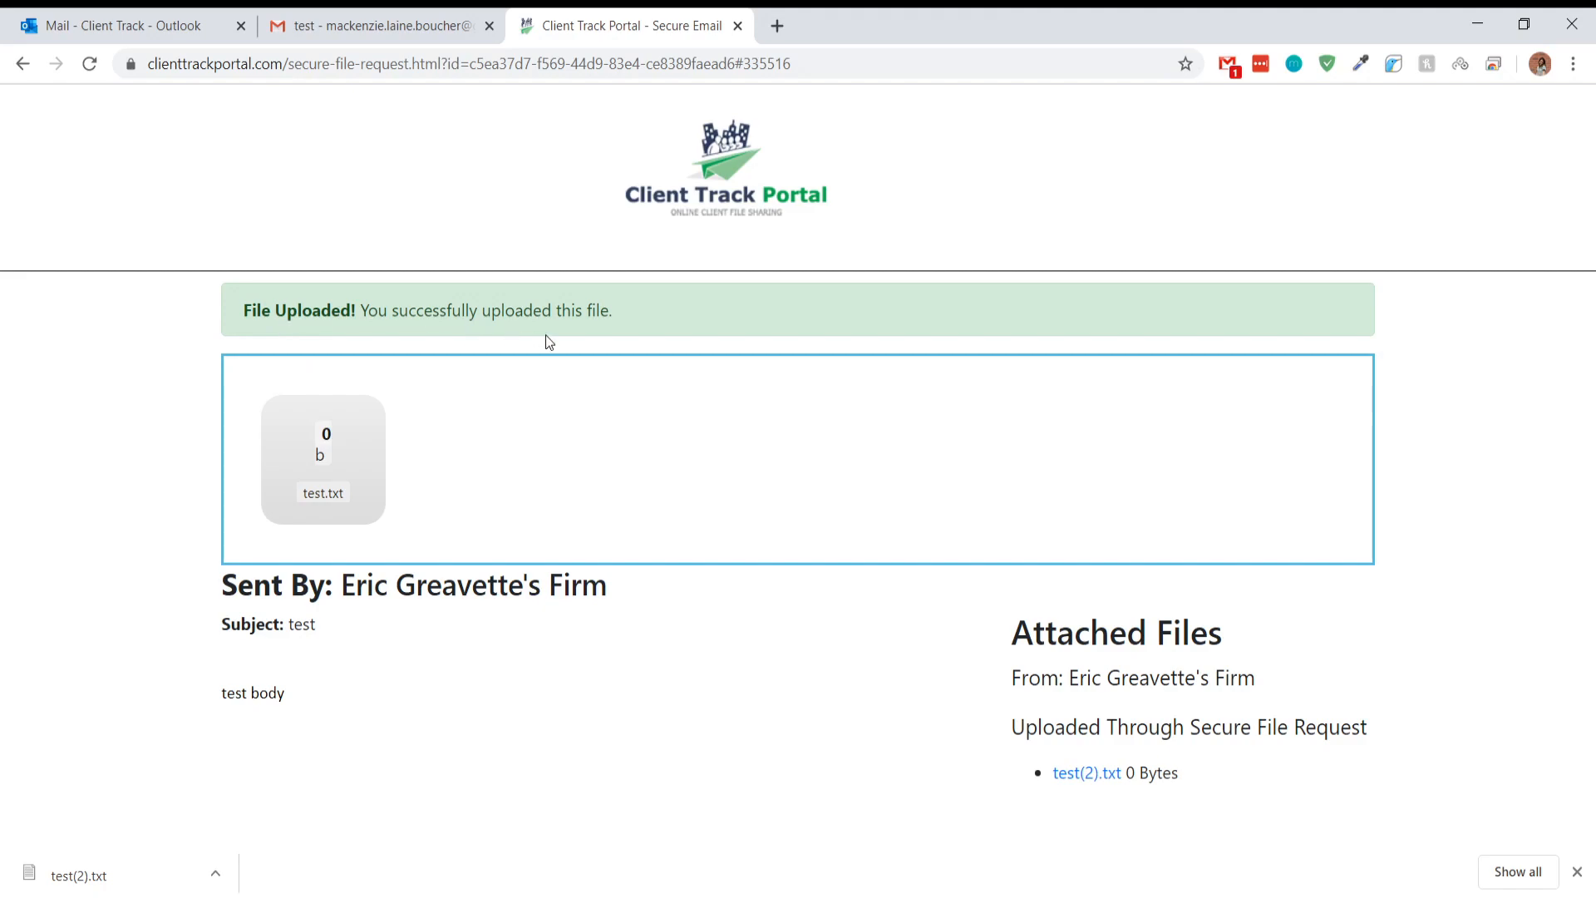
pyautogui.moveTo(433, 226)
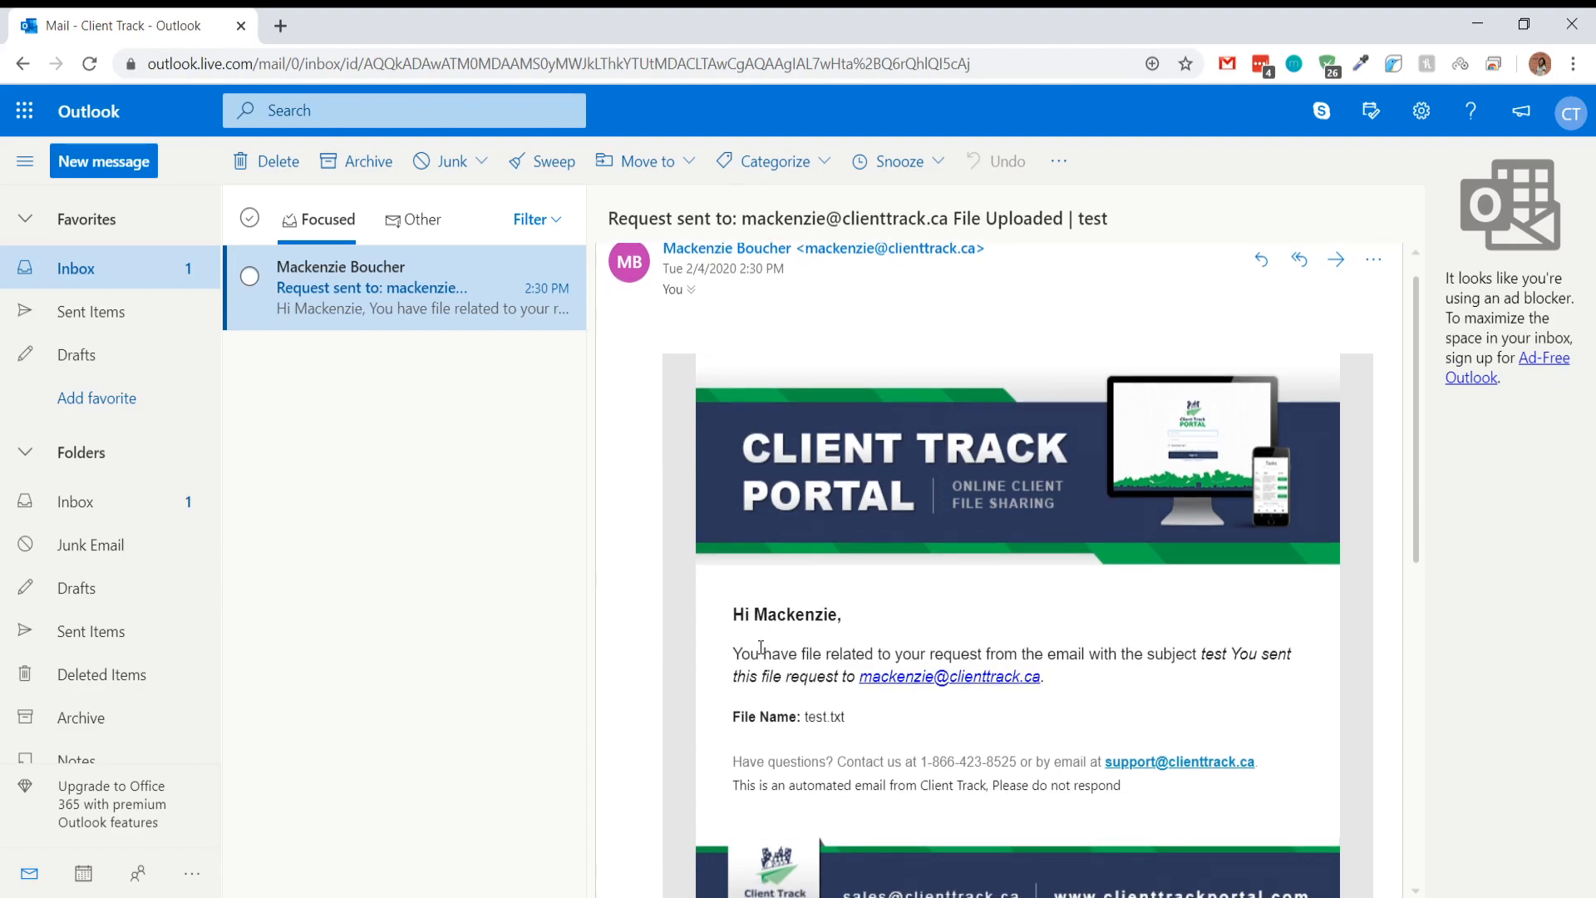
pyautogui.moveTo(1209, 659)
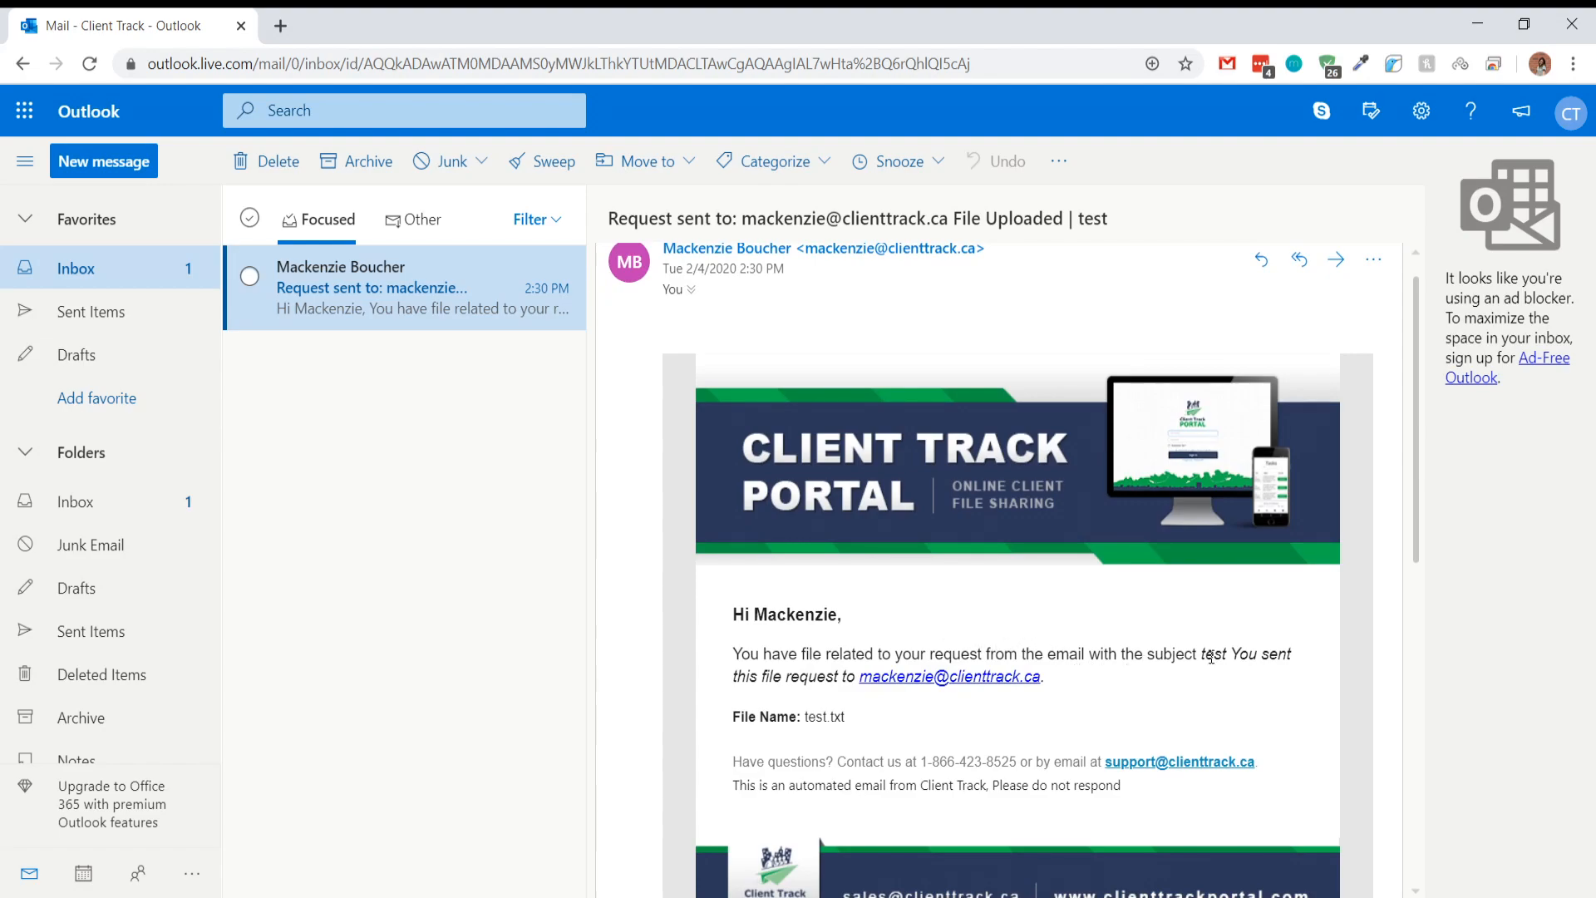
pyautogui.moveTo(812, 762)
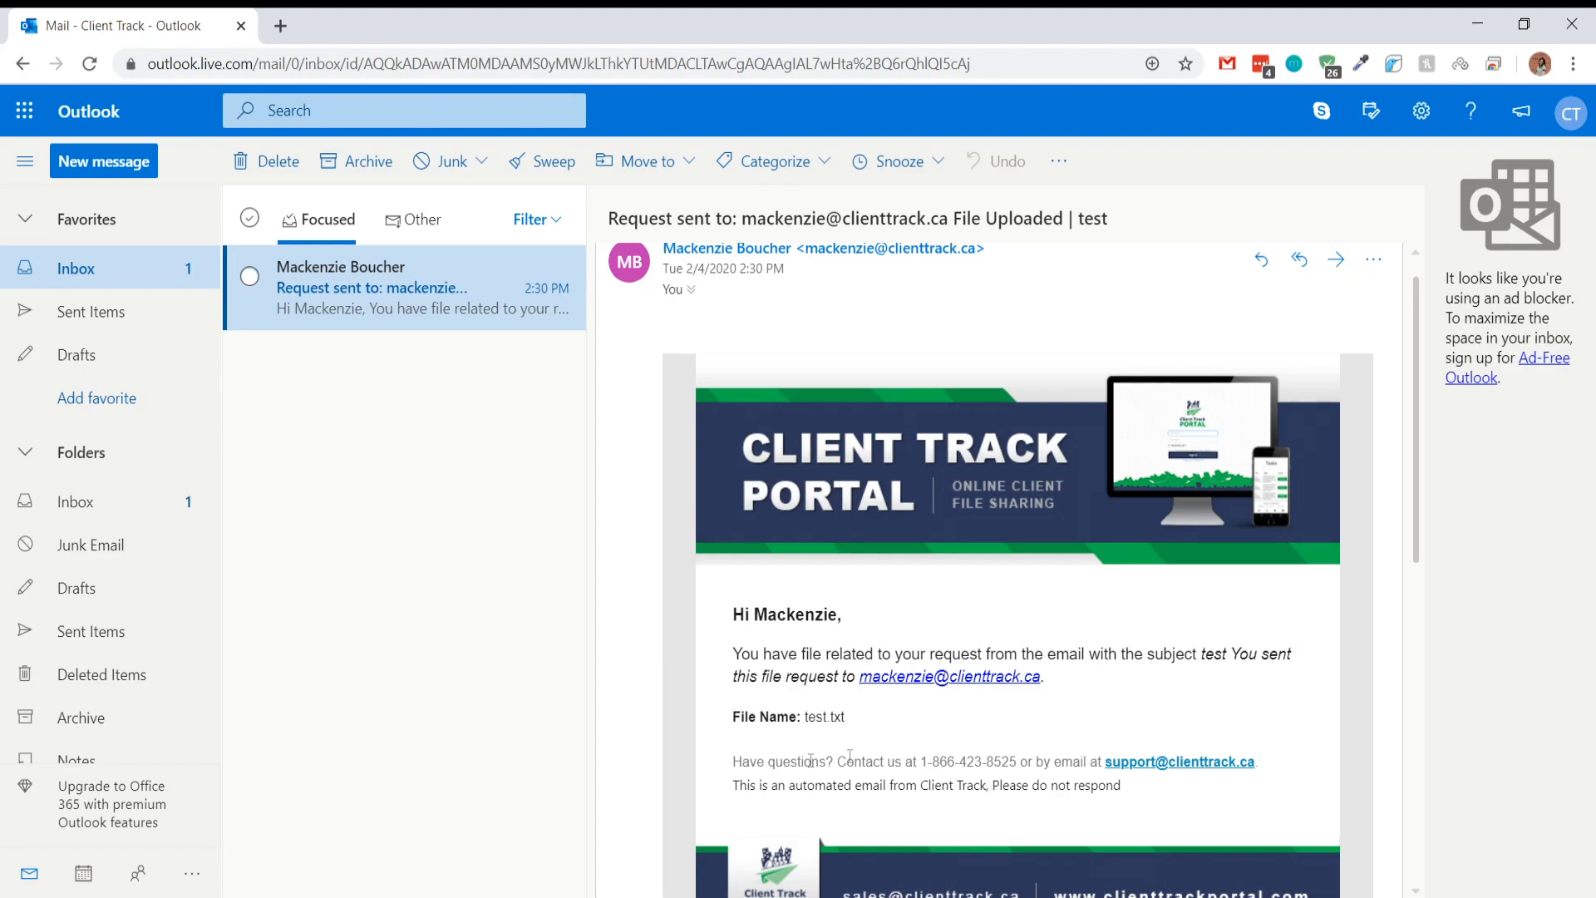